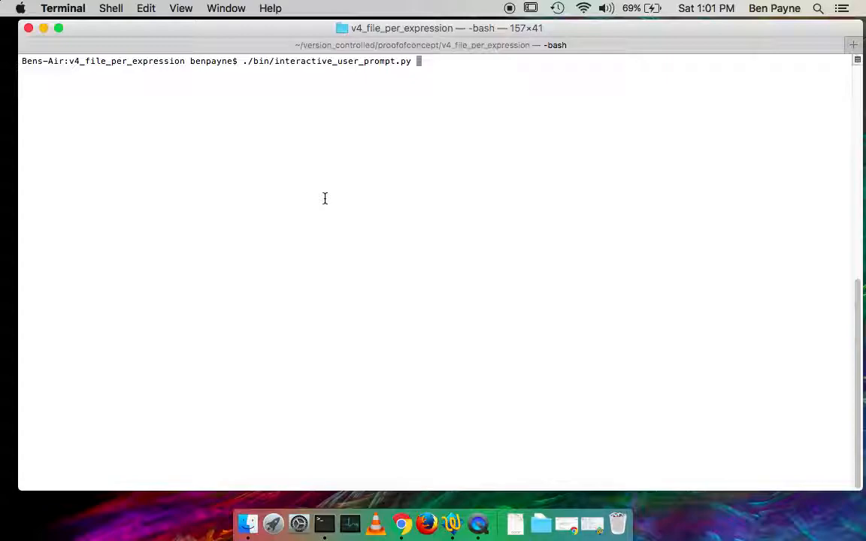
mouse_move(249, 61)
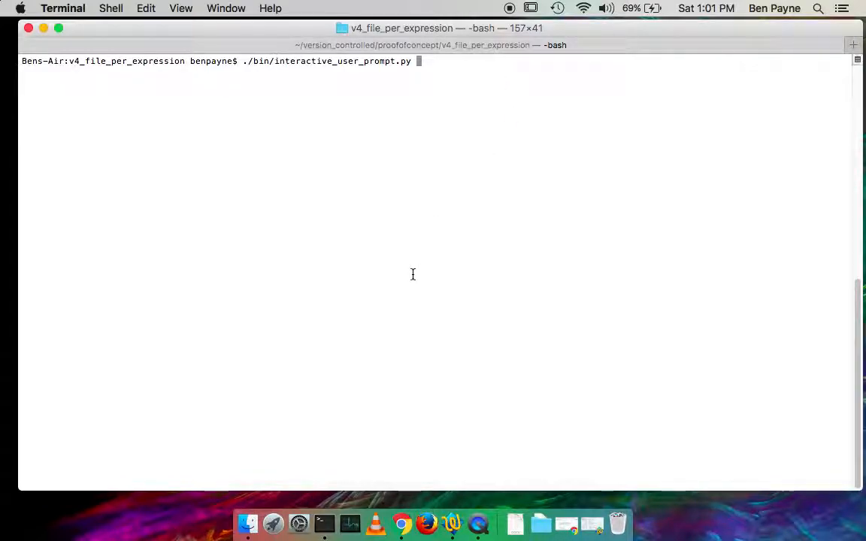
mouse_move(296, 98)
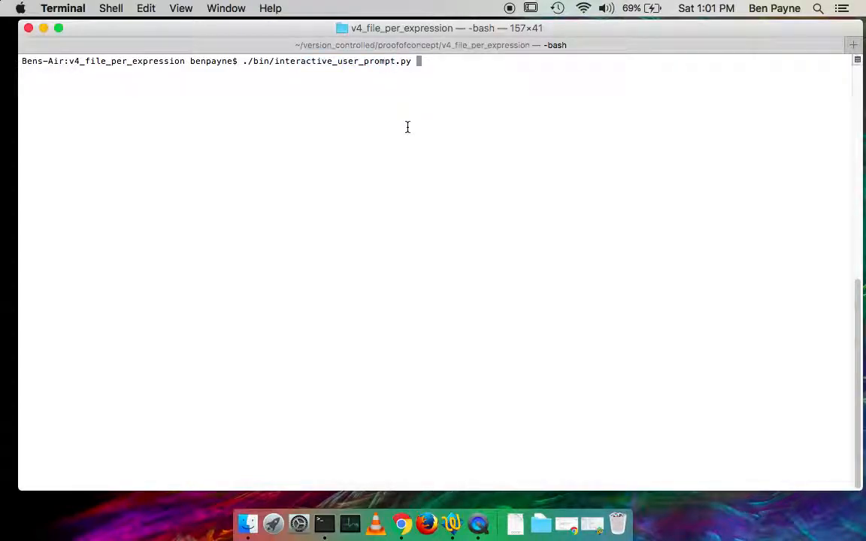
- Start the derivation prompt and create a new derivation named 'asdf another example'
key(return)
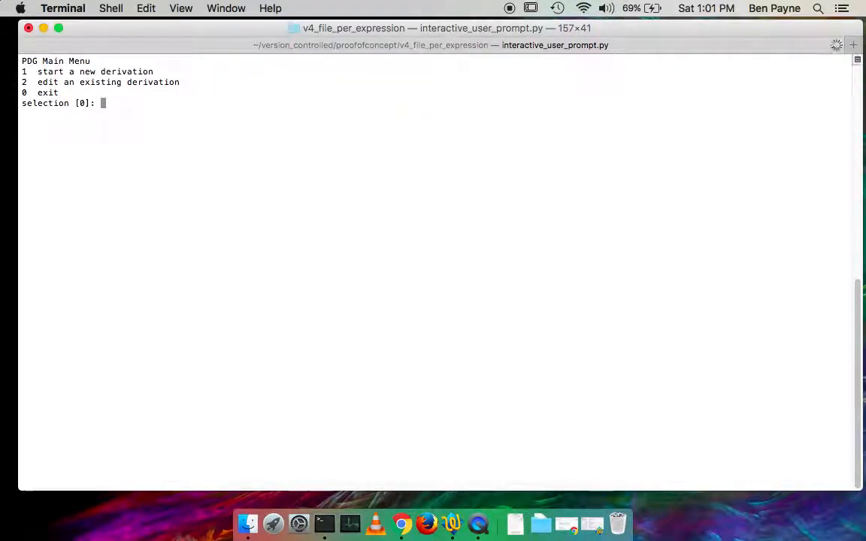
text(1)
text(asdf)
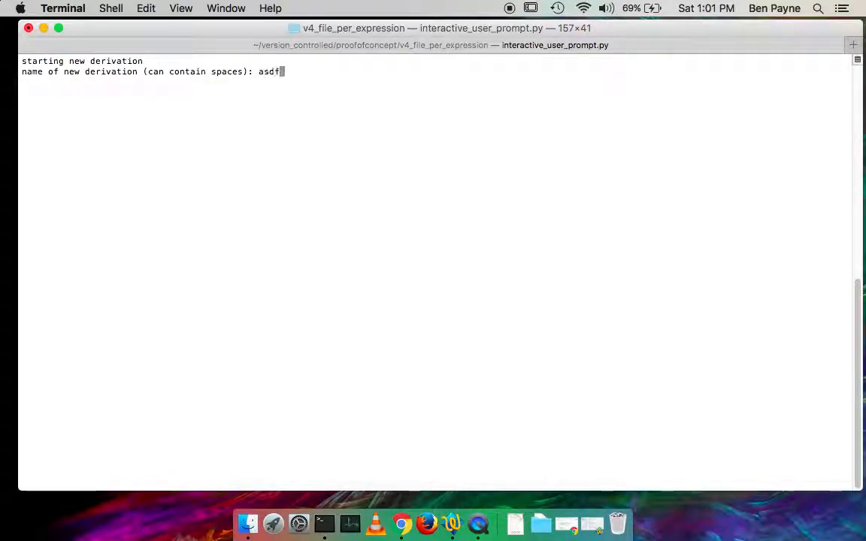
text(anoth)
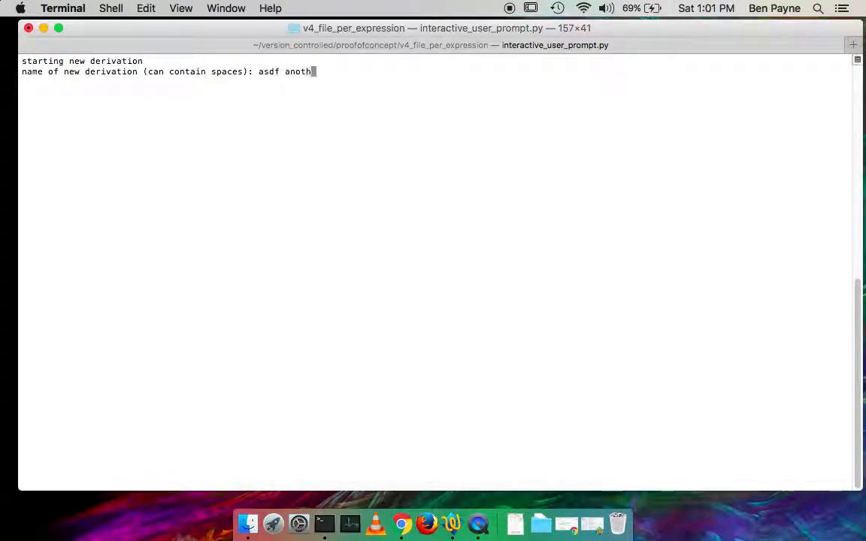
text(er exa)
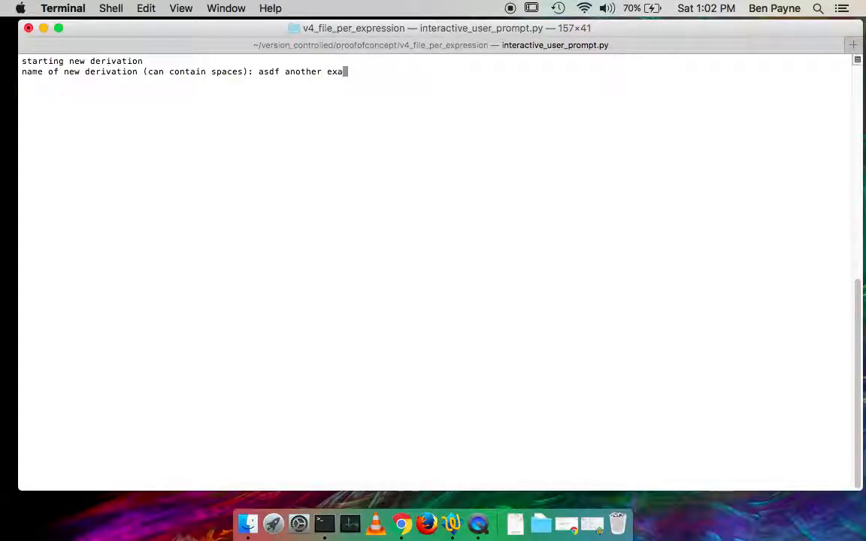
key(return)
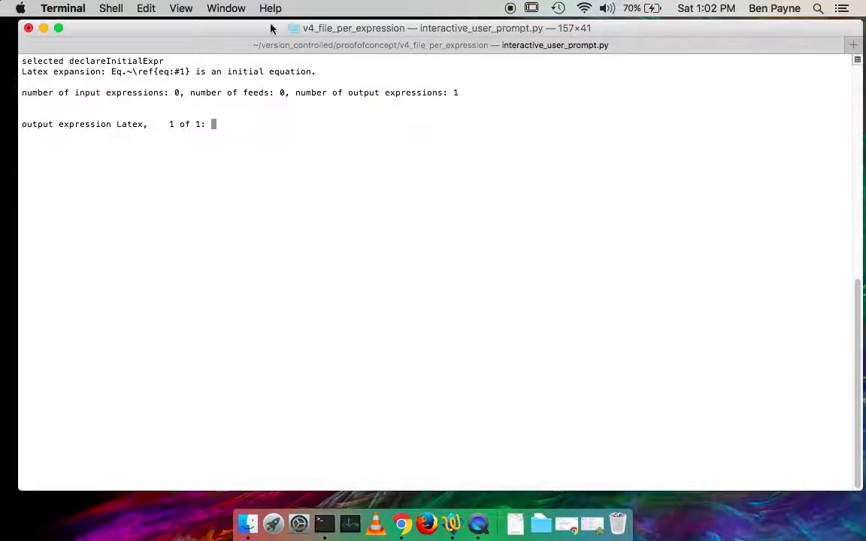
- Add a declareInitialExpr step with output C = E
double_click(116, 61)
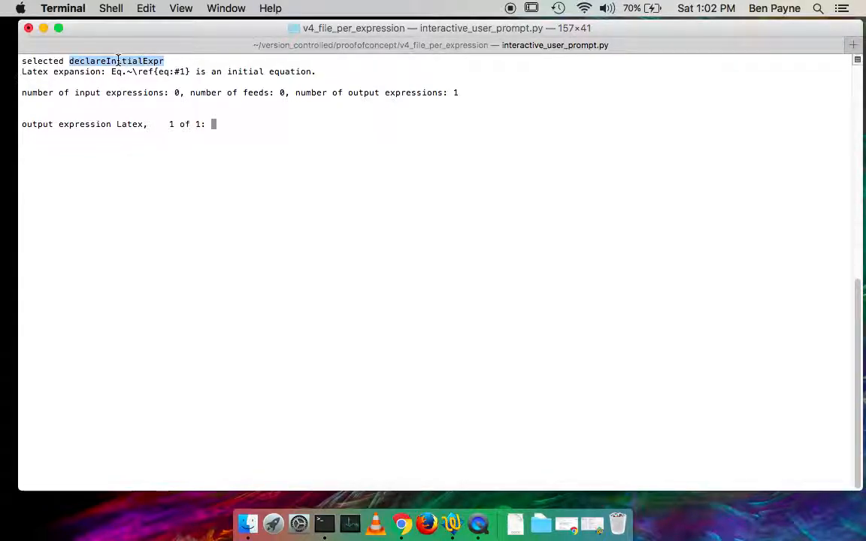
text(C)
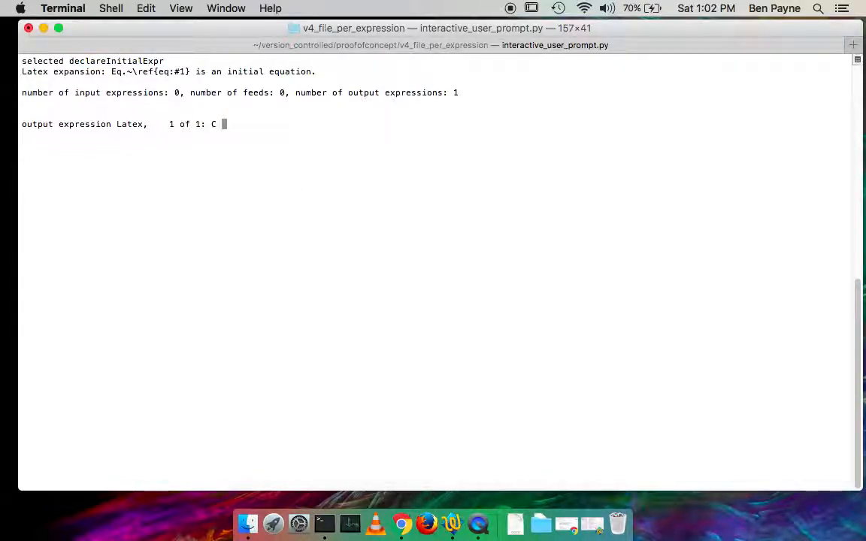
text(= E)
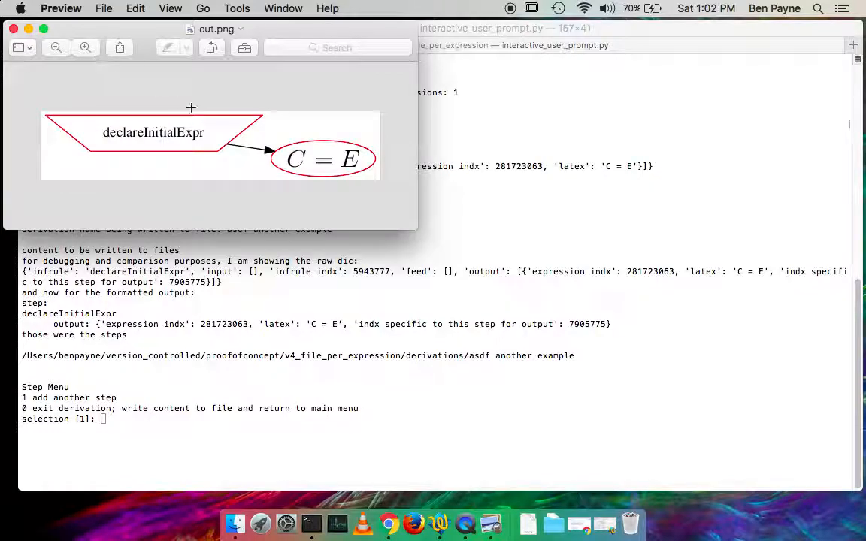
mouse_move(444, 249)
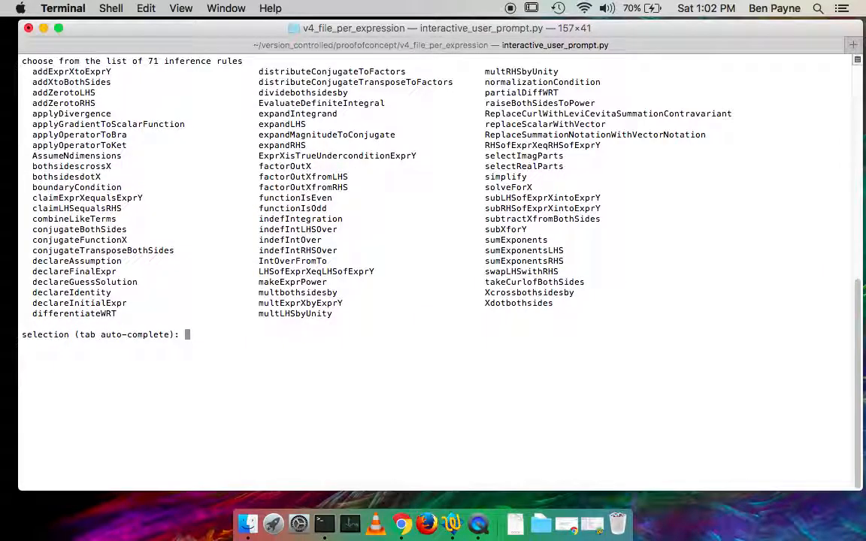
- Add an addXtoBothSides step on existing C = E with feed D, outputting C + D = E + D
text(add)
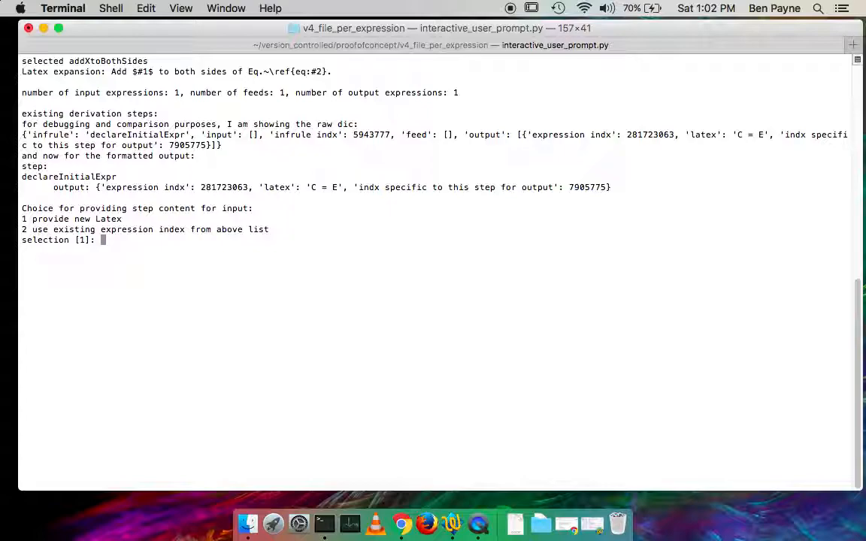
text(2)
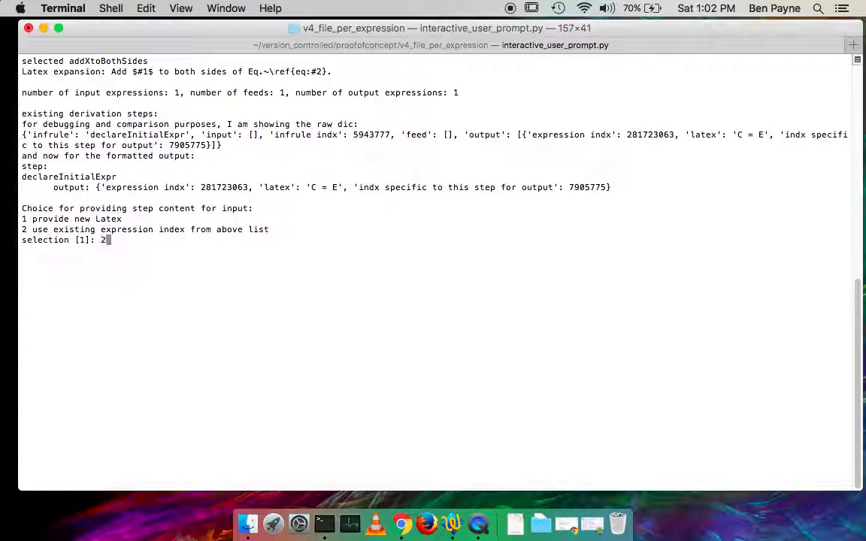
key(Return)
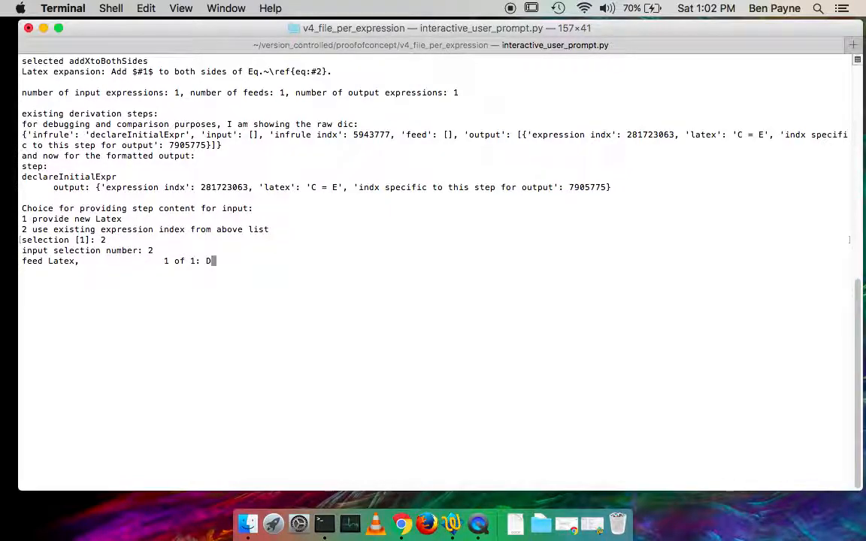
key(Return)
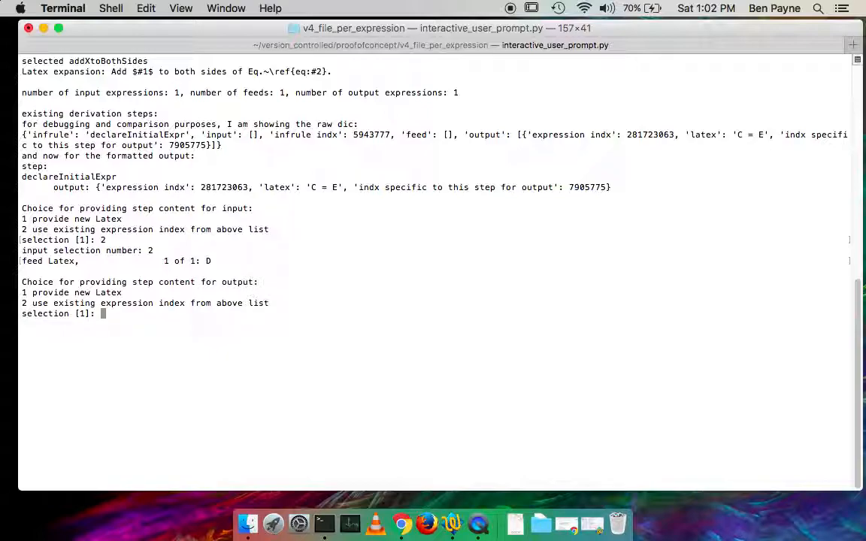
key(return)
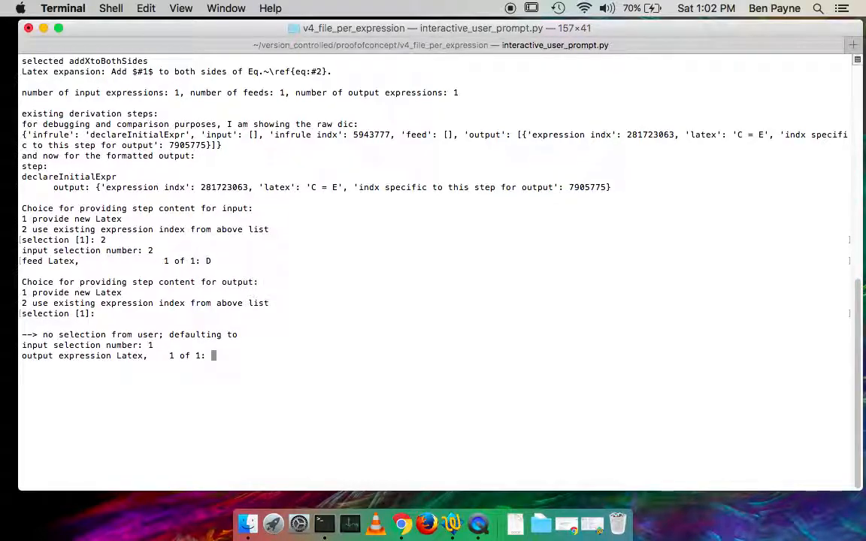
text(C + D =)
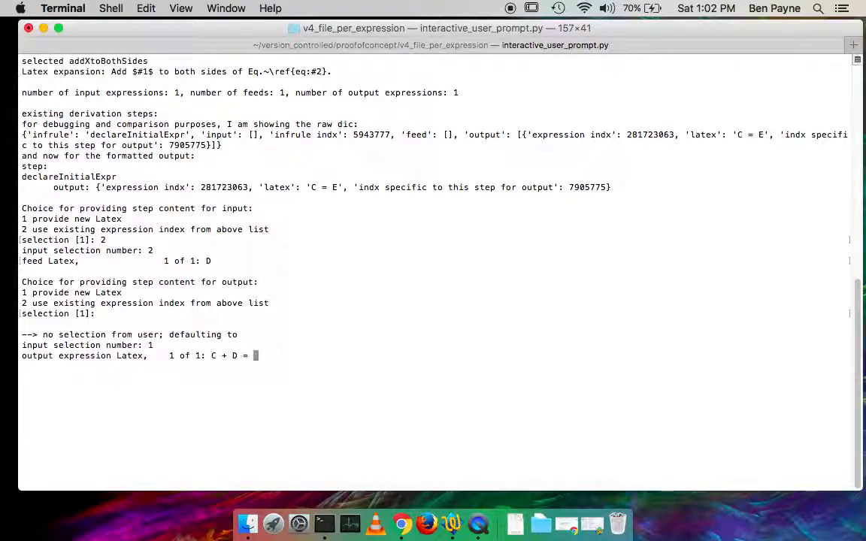
text(E + D)
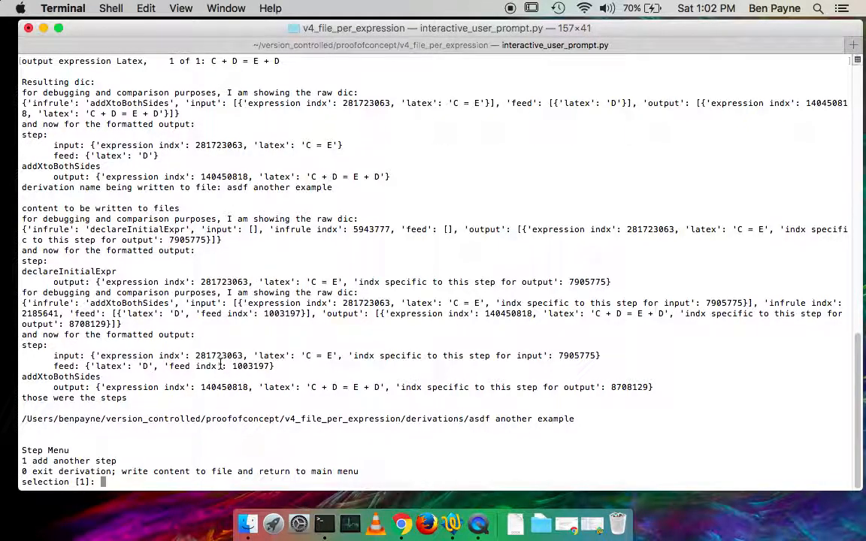
- Add another declareInitialExpr step with new Latex output n + m = x y z
text(1)
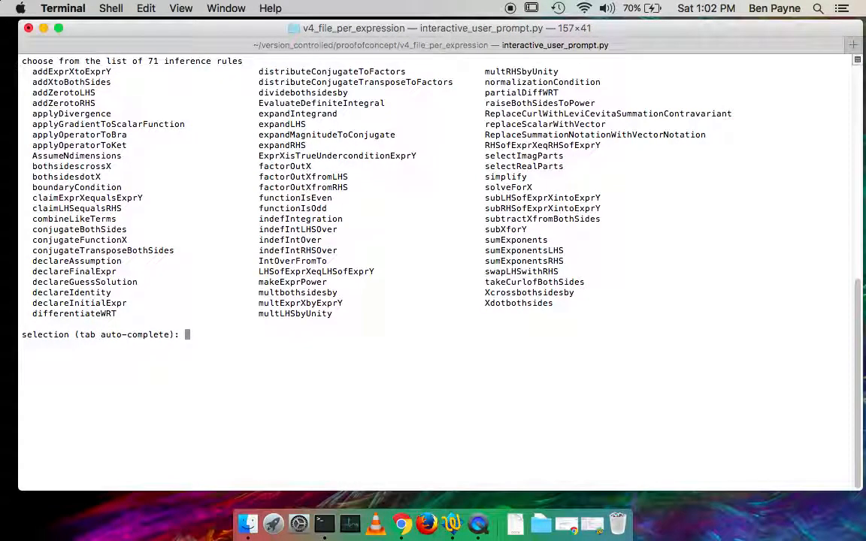
text(declareI)
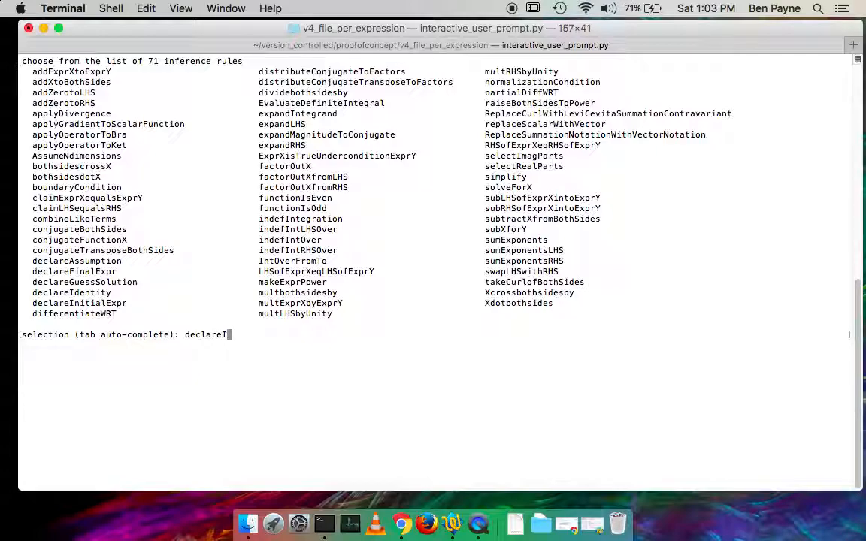
key(Return)
text(n)
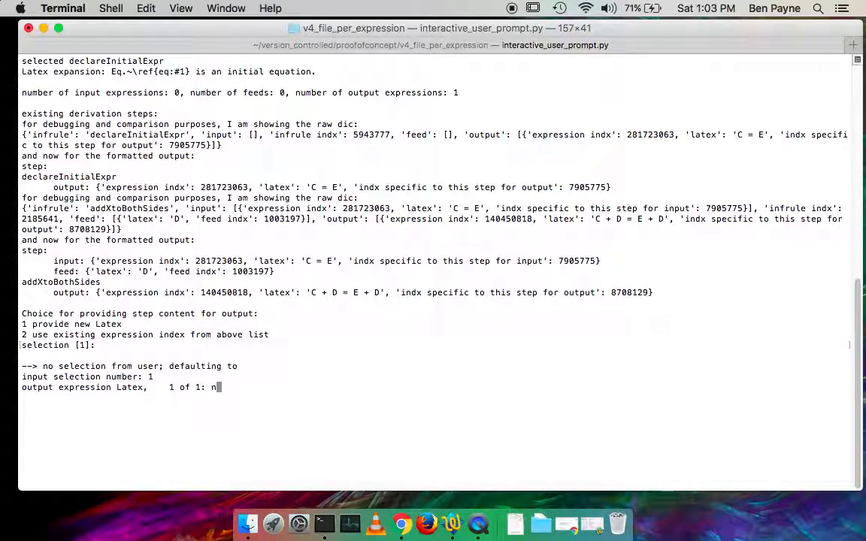
text(+ m = xy)
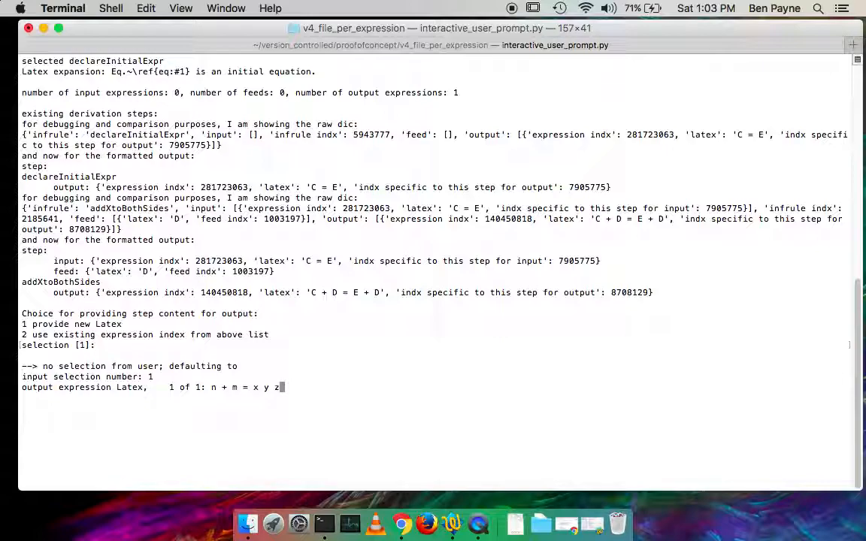
key(Return)
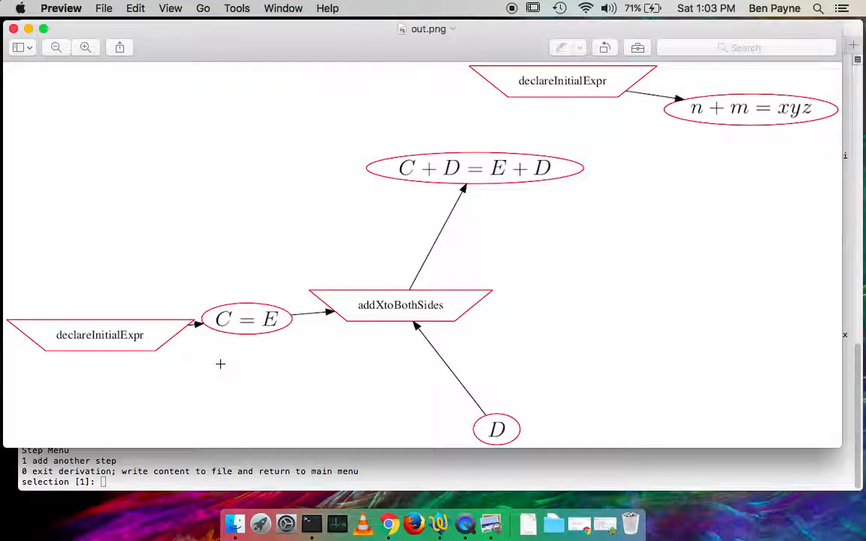
mouse_move(691, 60)
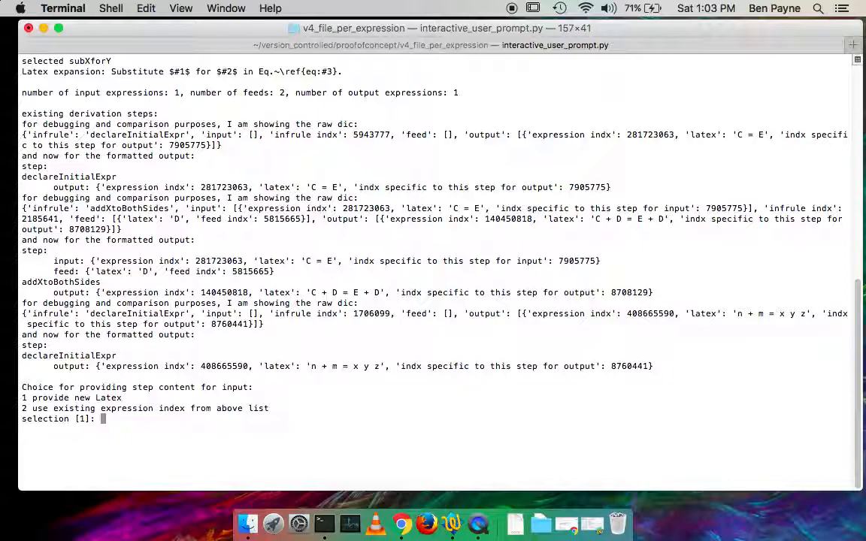
- Use expression 408665590 (n + m = x y z) as input, feeds n and D, output D + m = x y z
text(2)
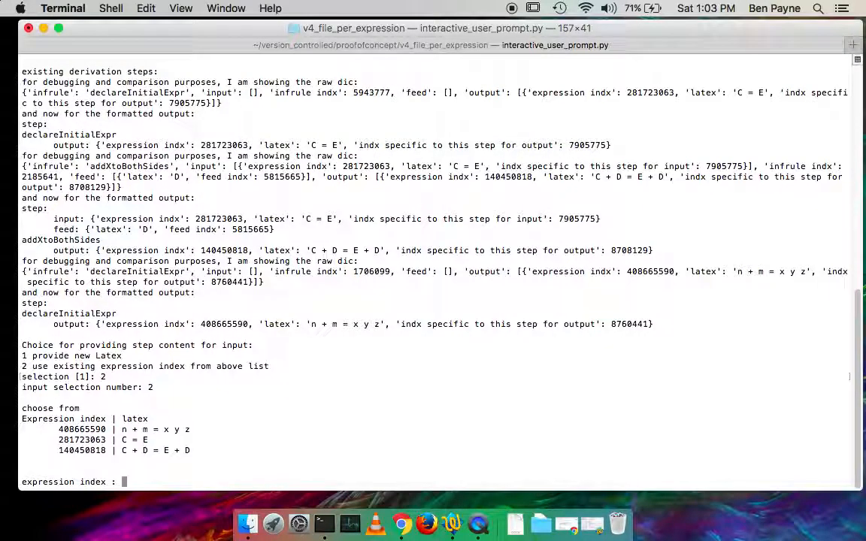
double_click(81, 429)
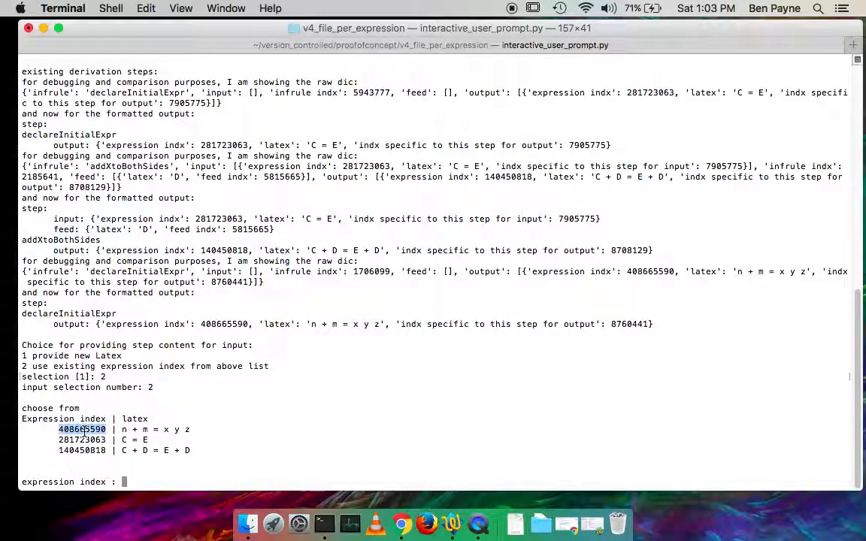
text(408665590)
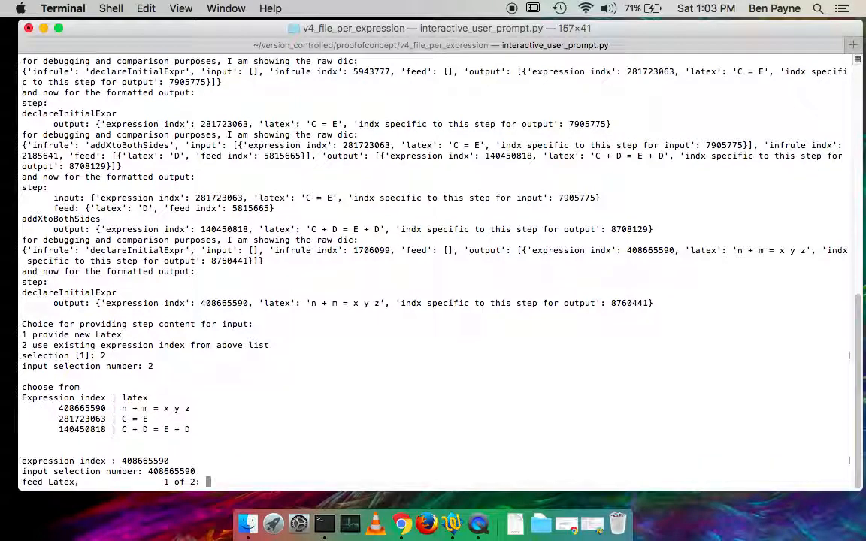
text(n)
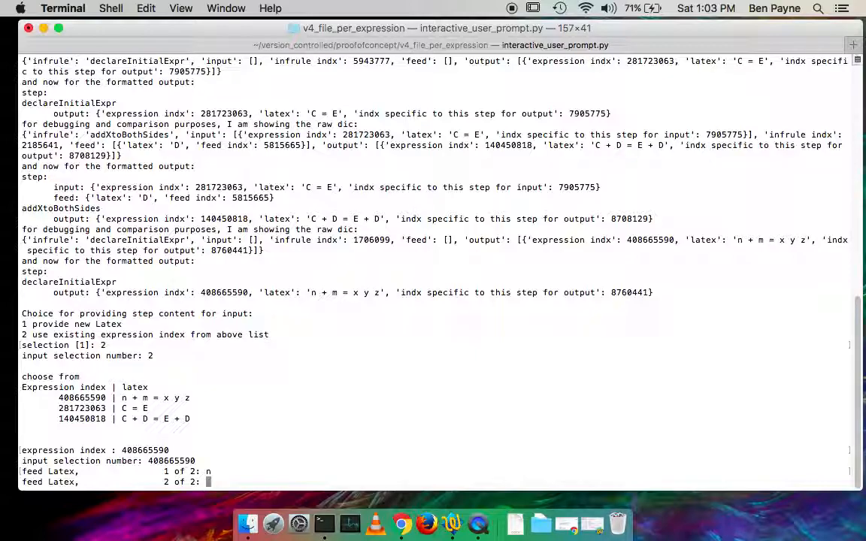
text(D)
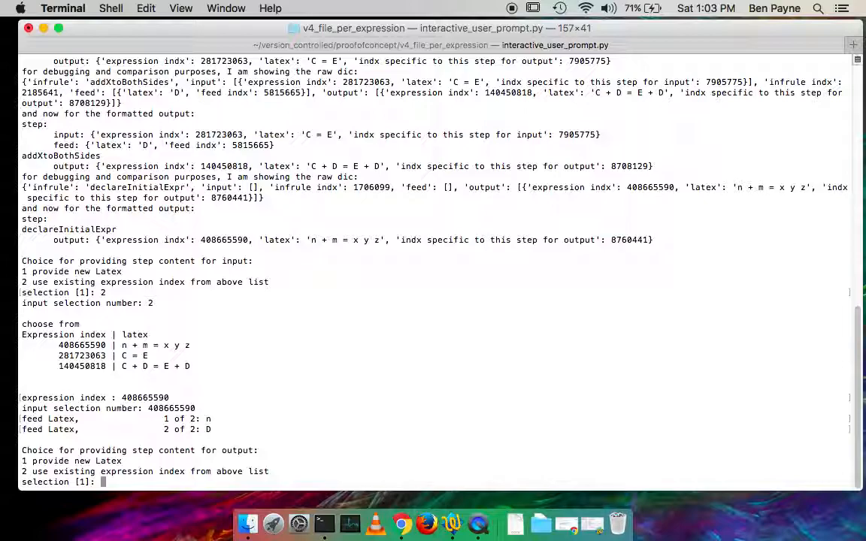
text(D + m = x y z)
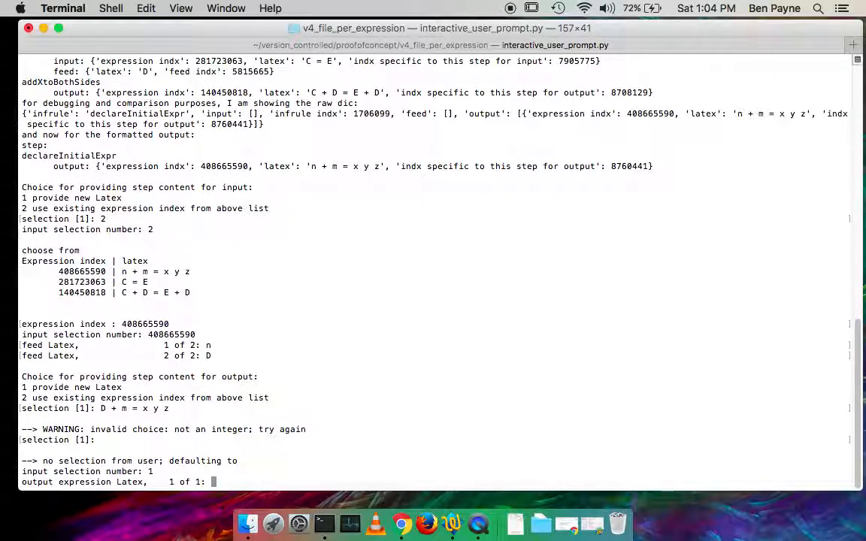
text(D +)
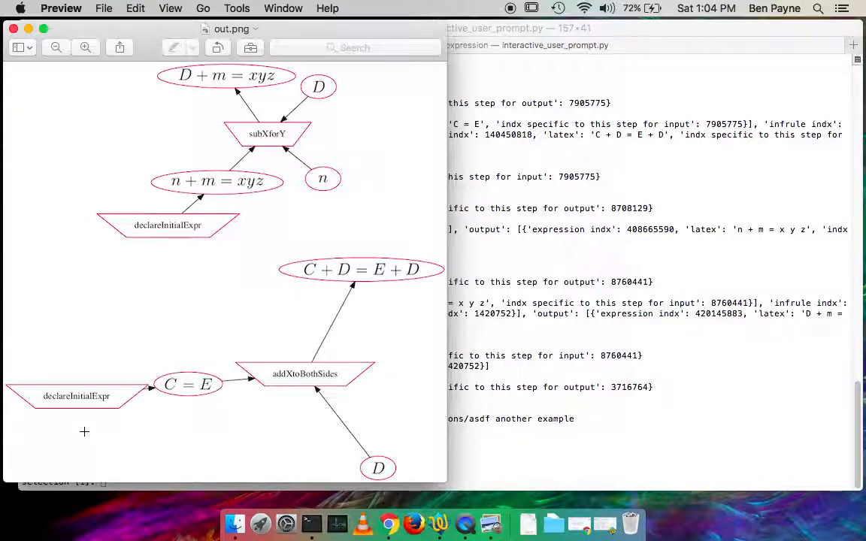
mouse_move(203, 225)
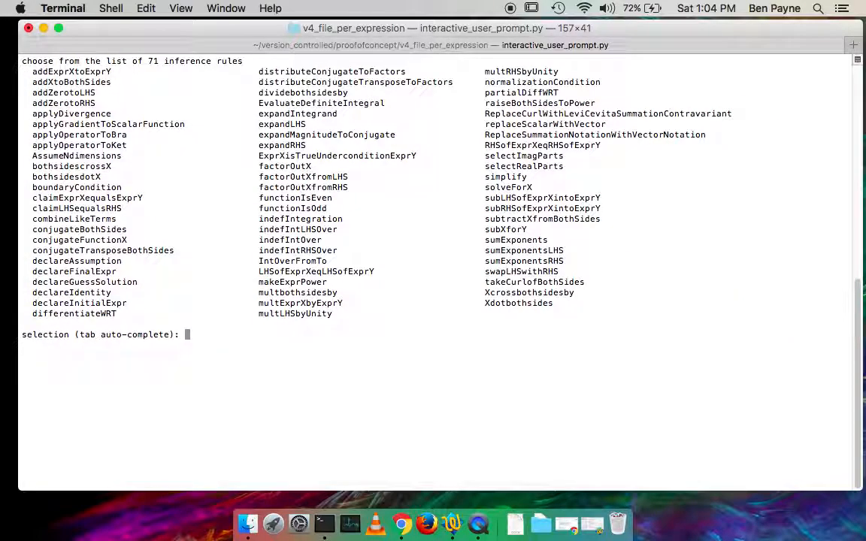
- Add a subXforY step on D + m = x y z (index 420145883), feeds m and C, output D + C = x y z
text(subXforY)
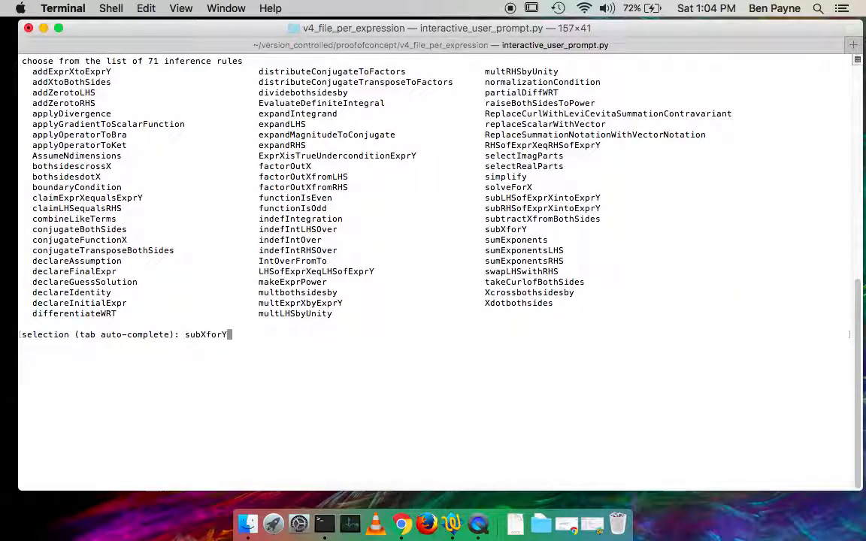
key(Return)
text(2)
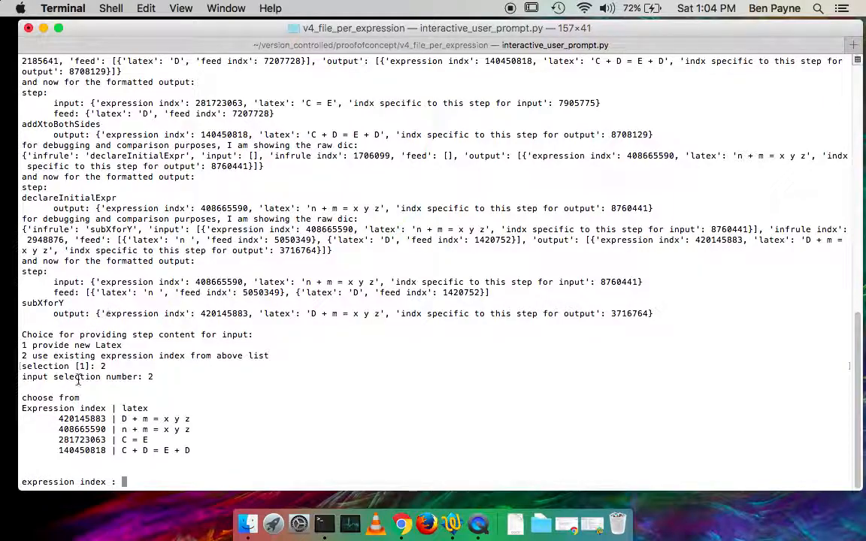
double_click(81, 419)
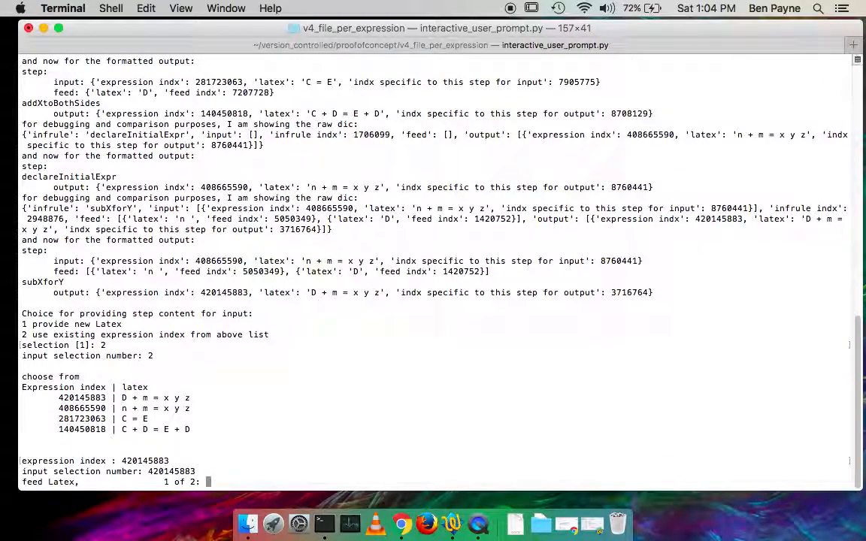
text(m)
text(C)
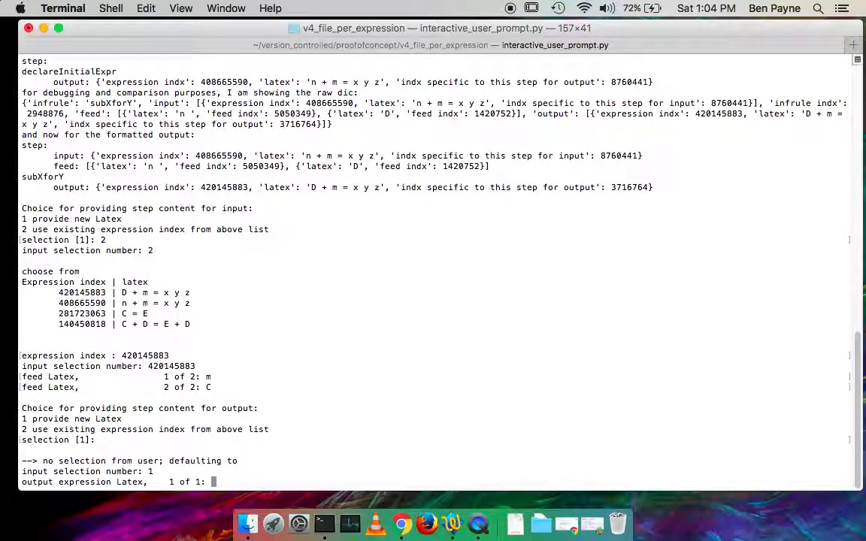
text(D =)
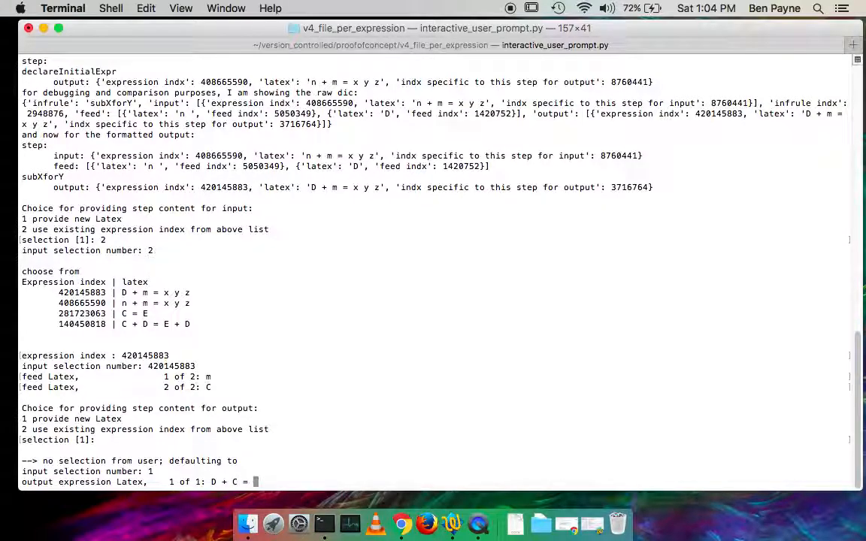
text(x y)
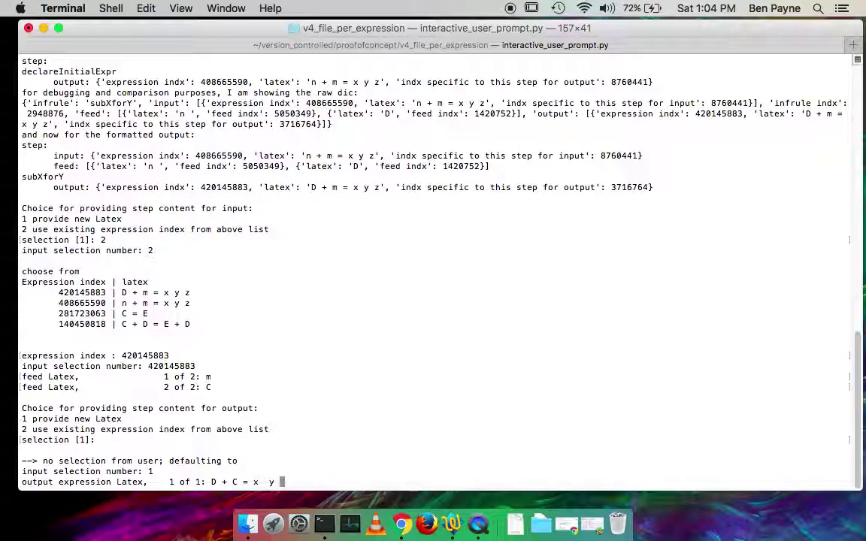
text(z)
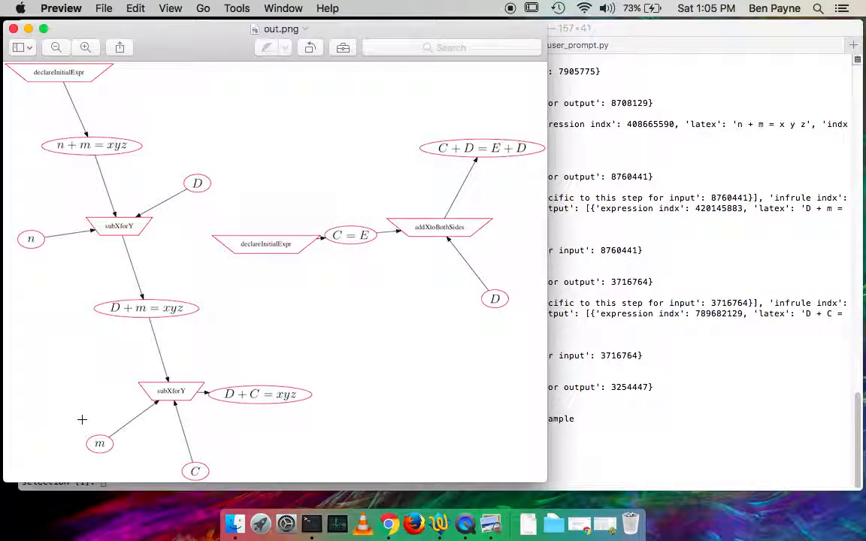
mouse_move(479, 454)
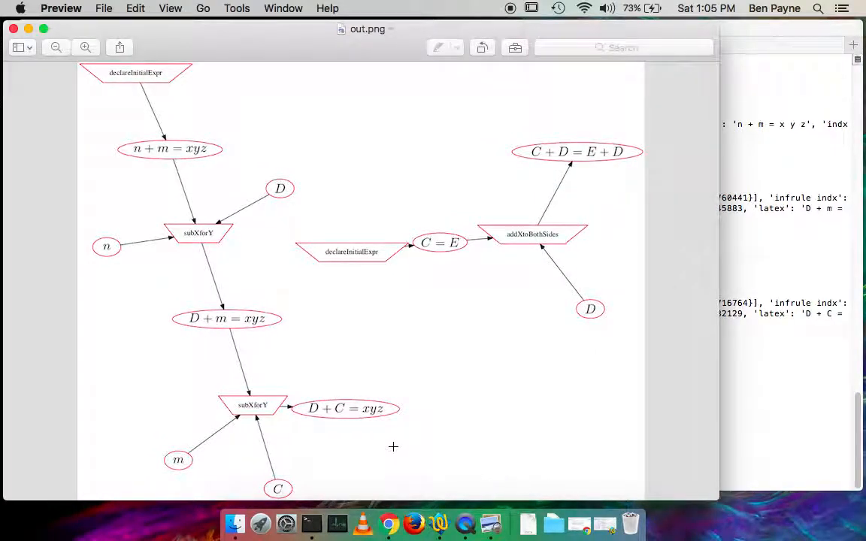
mouse_move(313, 424)
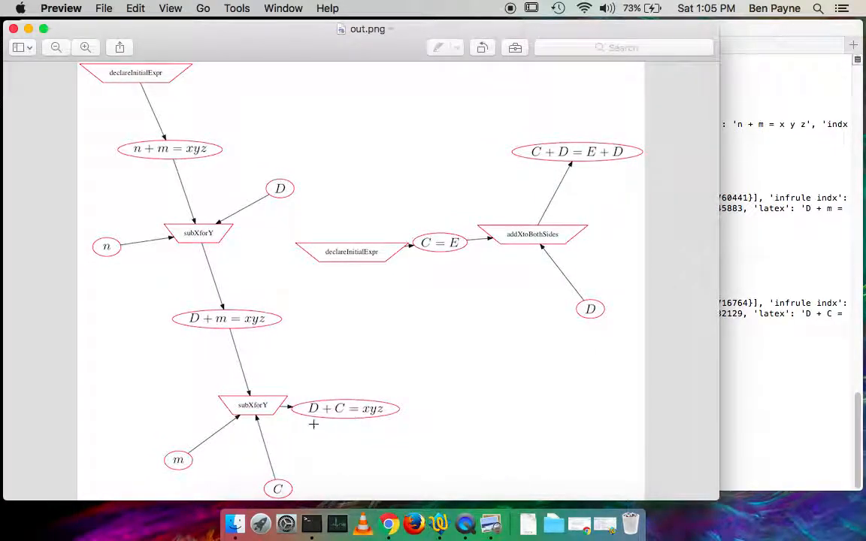
mouse_move(569, 151)
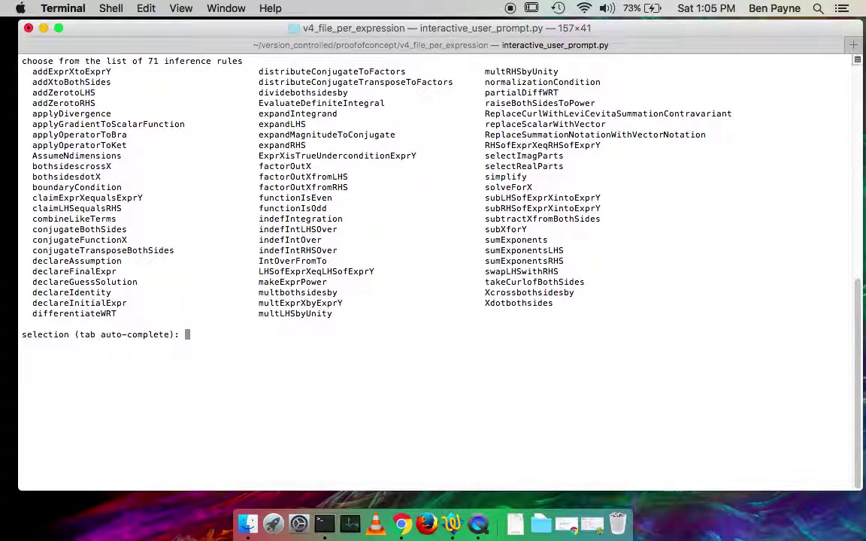
- Add a subLHSofExprXintoExprY step on inputs 789682129 and 140450818, with new output E + D = x y z
text(su)
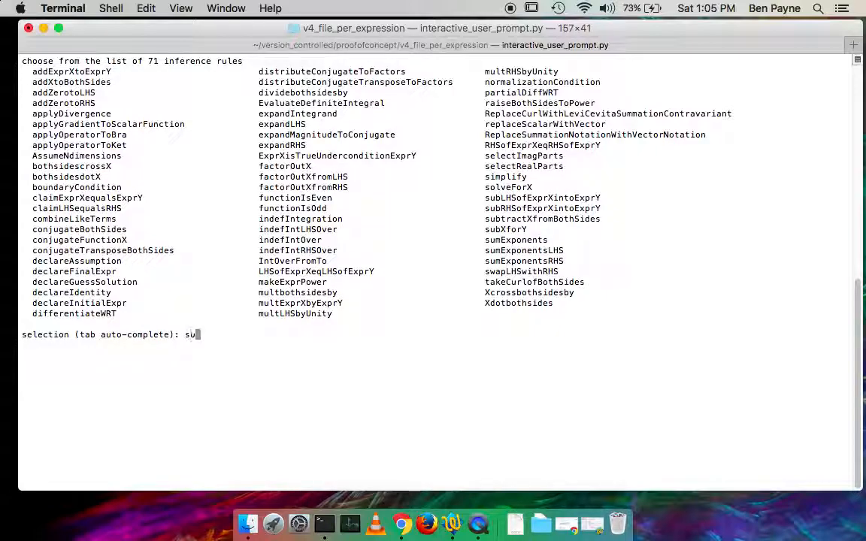
key(tab)
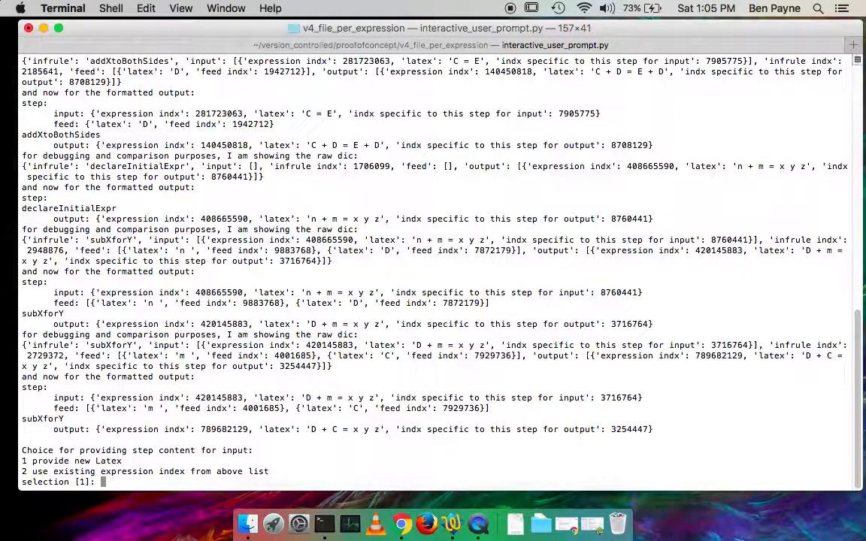
text(2)
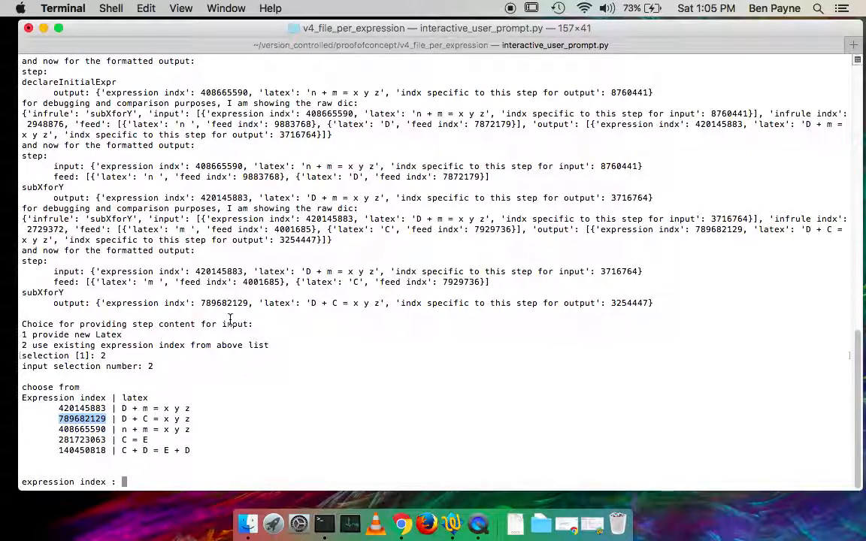
text(789682129)
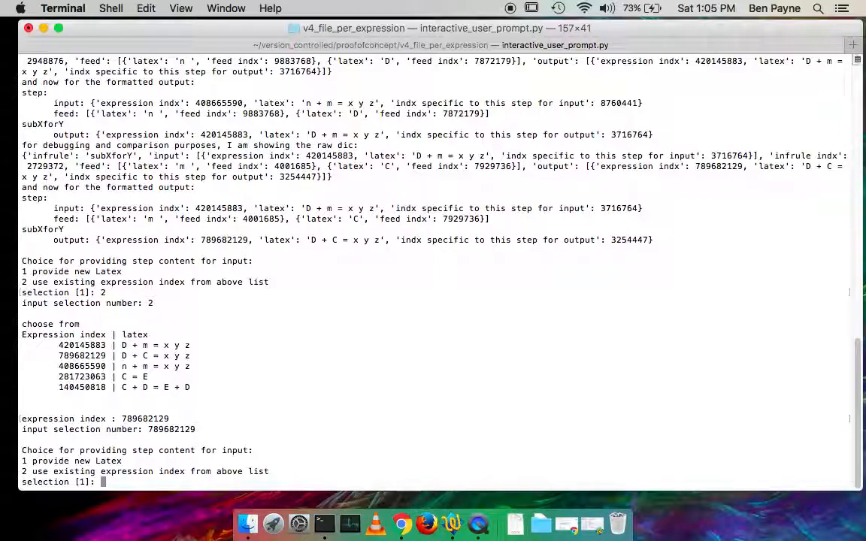
text(2)
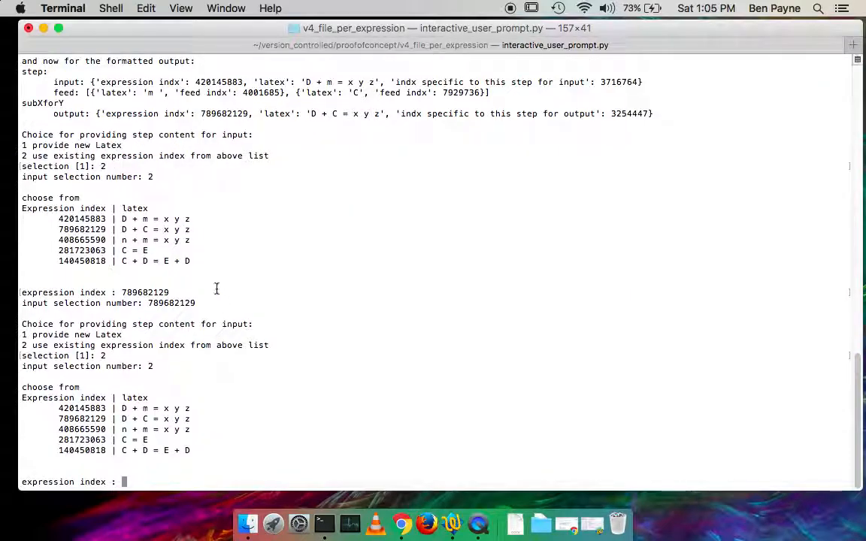
double_click(82, 450)
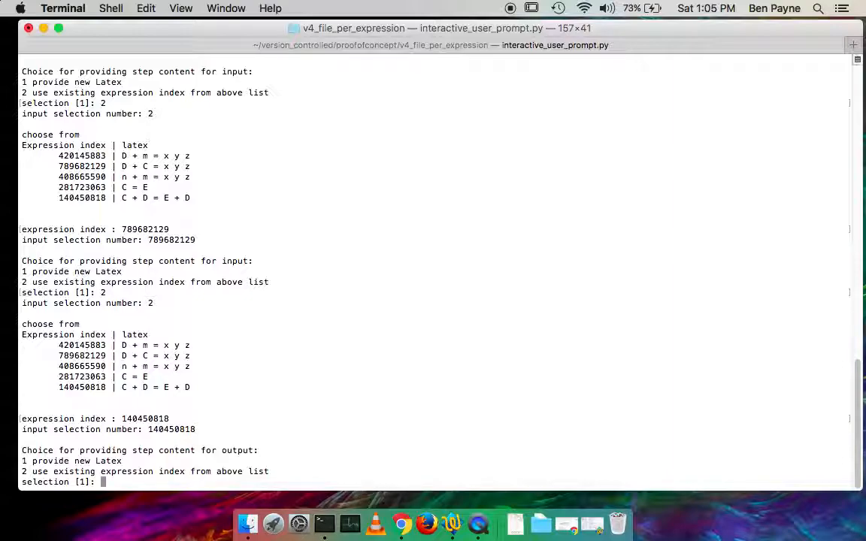
key(Return)
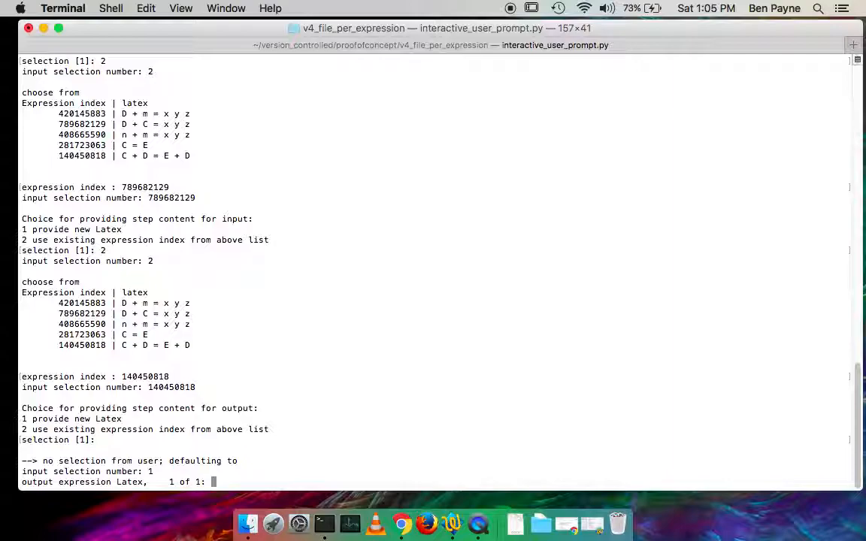
text(E + D)
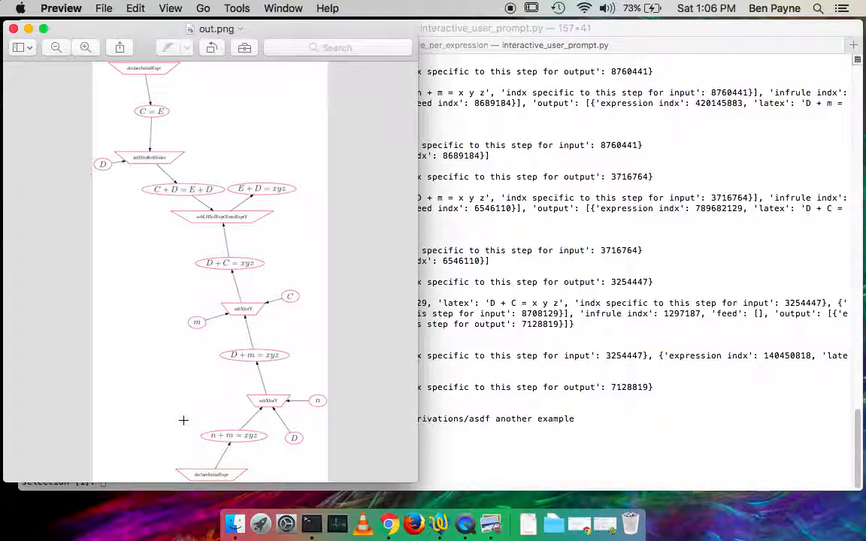
mouse_move(483, 483)
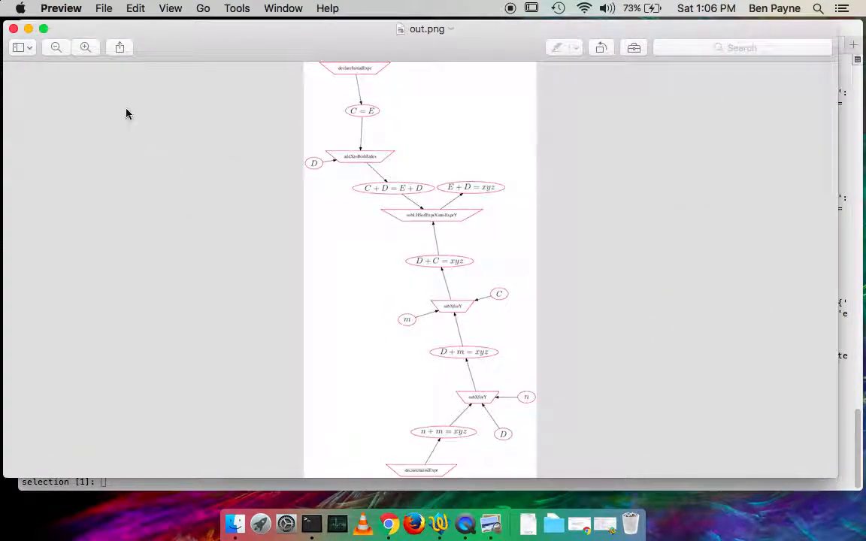
- Zoom into out.png and scroll through the graph from declareInitialExpr up to E + D = xyz
click(85, 47)
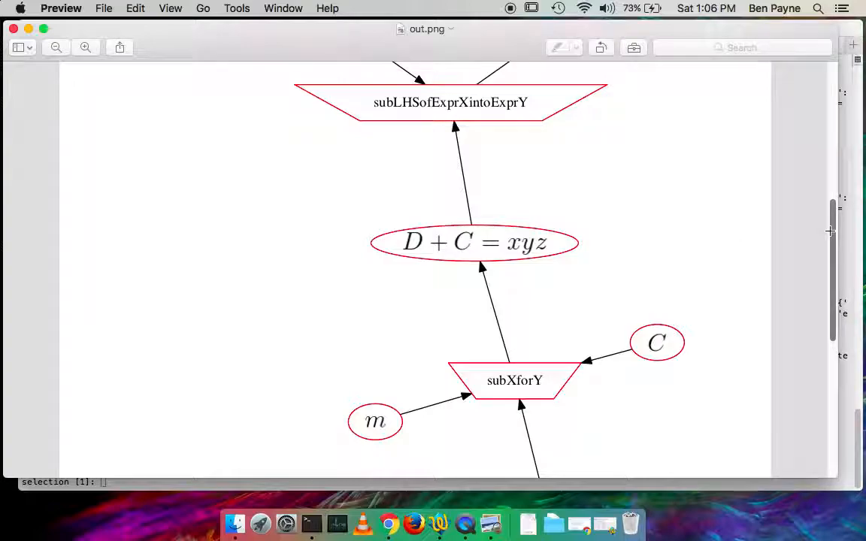
scroll(up, 3)
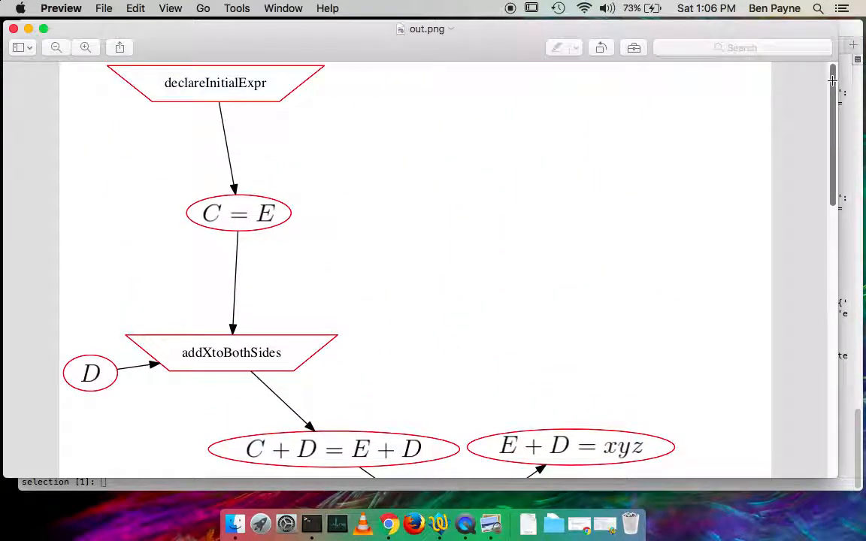
scroll(down, 3)
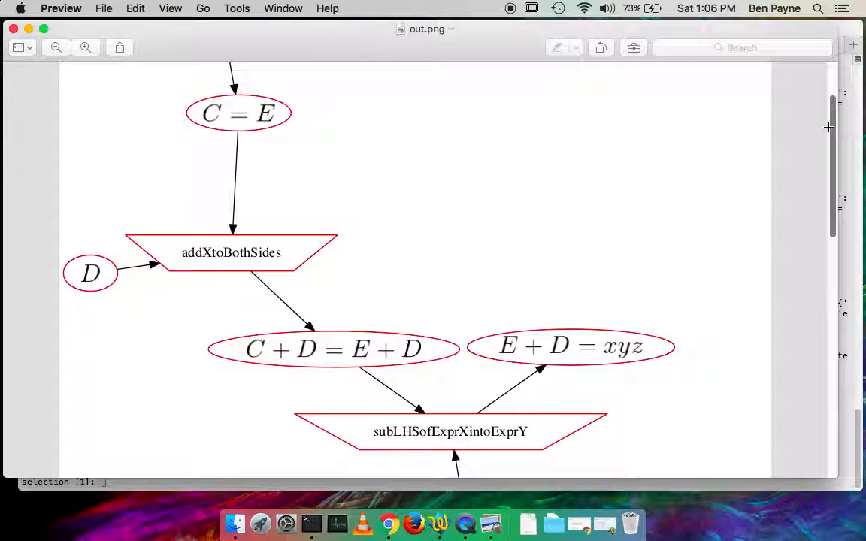
scroll(down, 3)
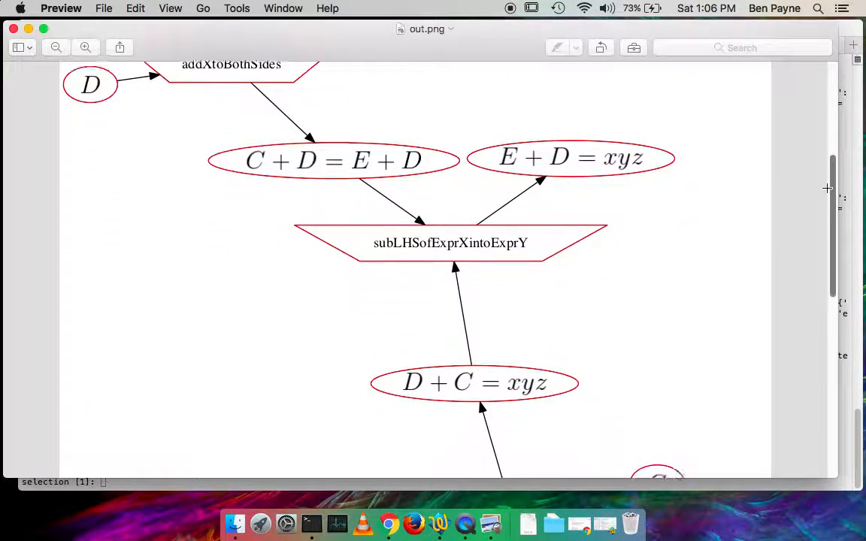
scroll(down, 3)
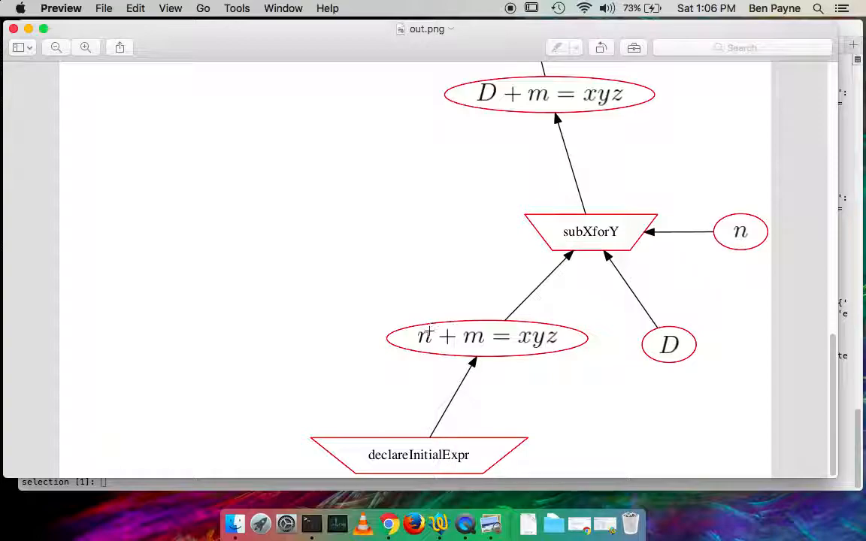
mouse_move(641, 352)
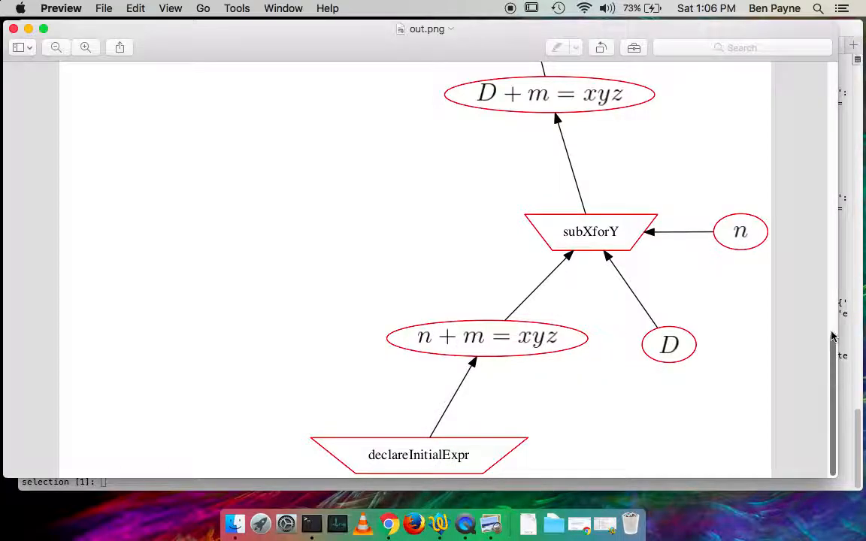
scroll(down, 3)
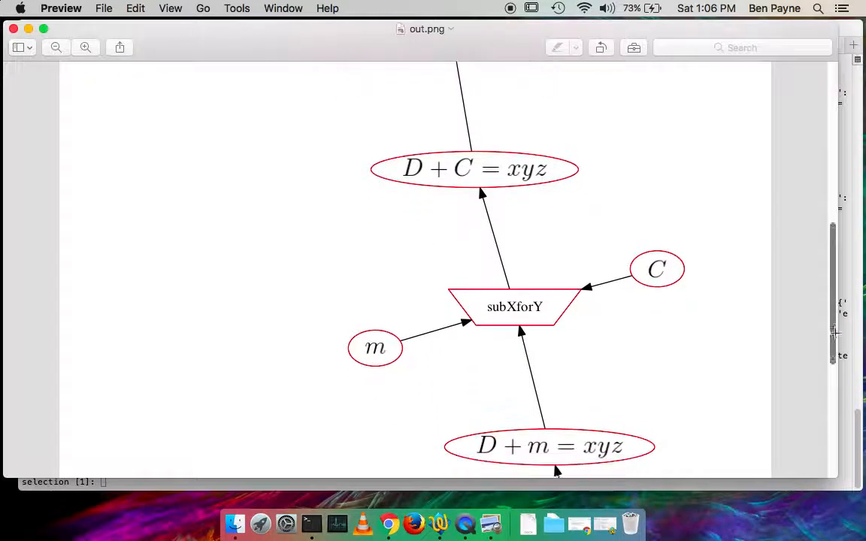
scroll(up, 3)
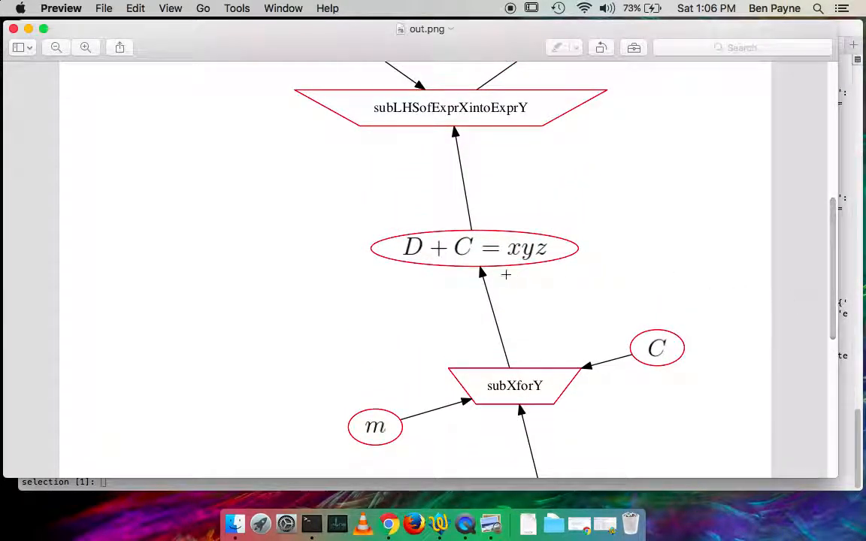
mouse_move(677, 269)
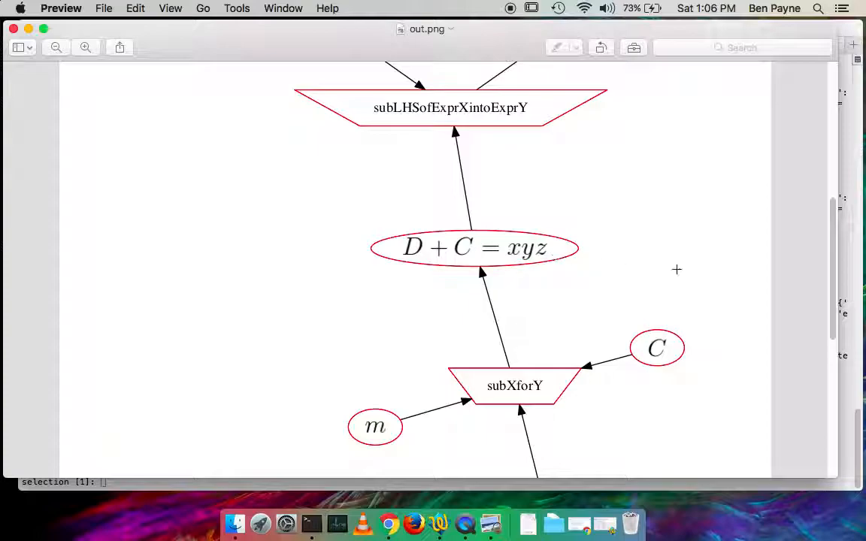
scroll(up, 3)
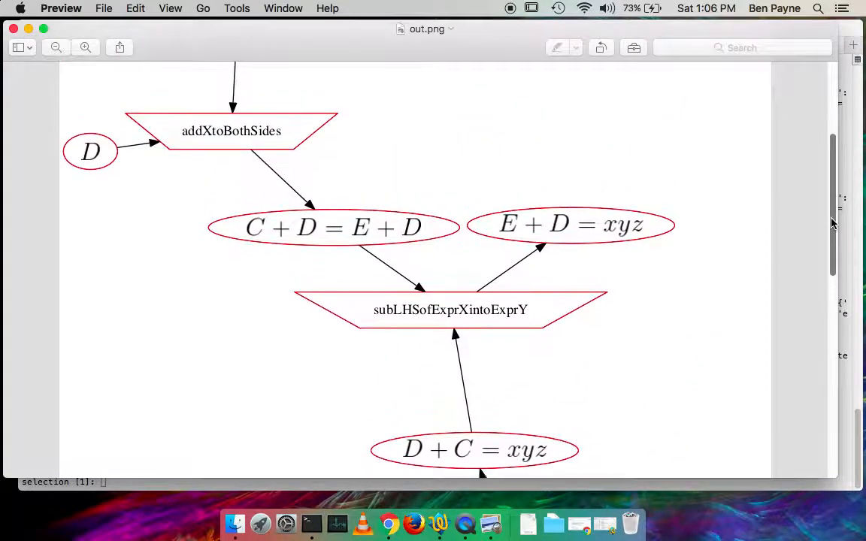
scroll(down, 3)
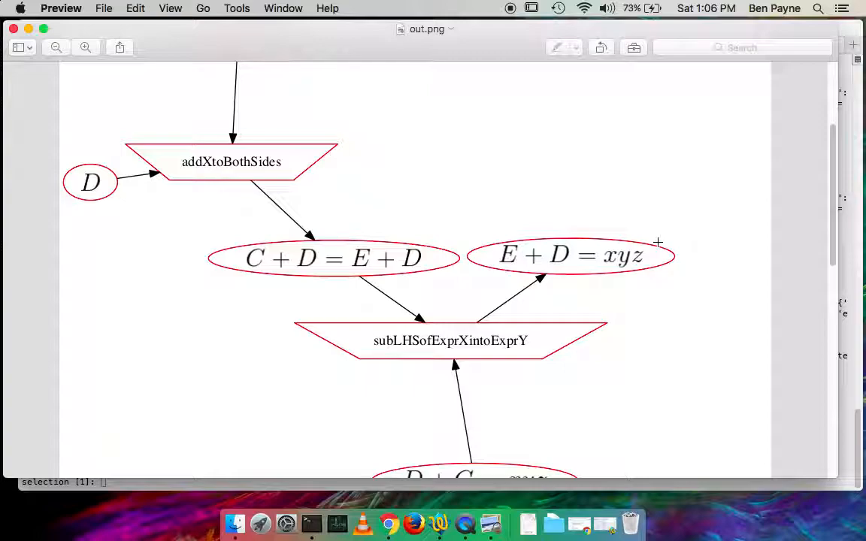
mouse_move(554, 237)
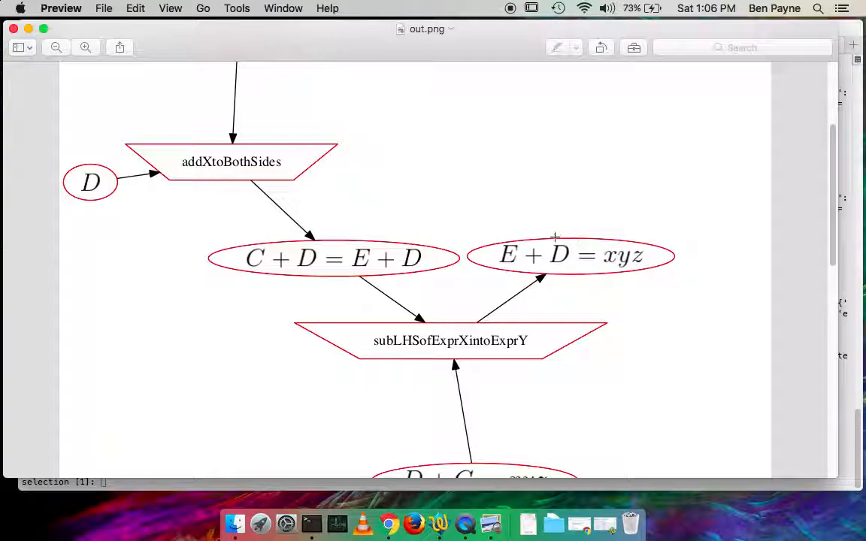
mouse_move(13, 28)
text(de)
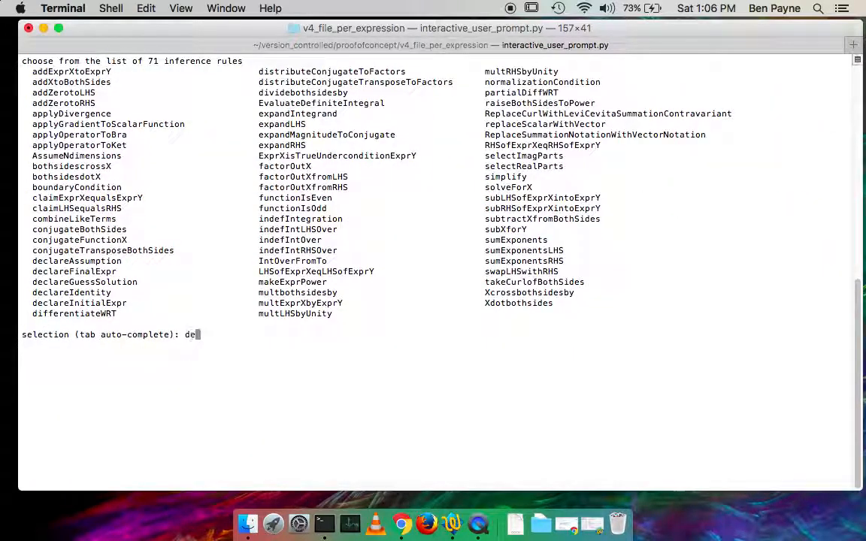
- Add a declareFinalExpr step using existing expression 433918403 (E + D = xyz) as input
key(Tab)
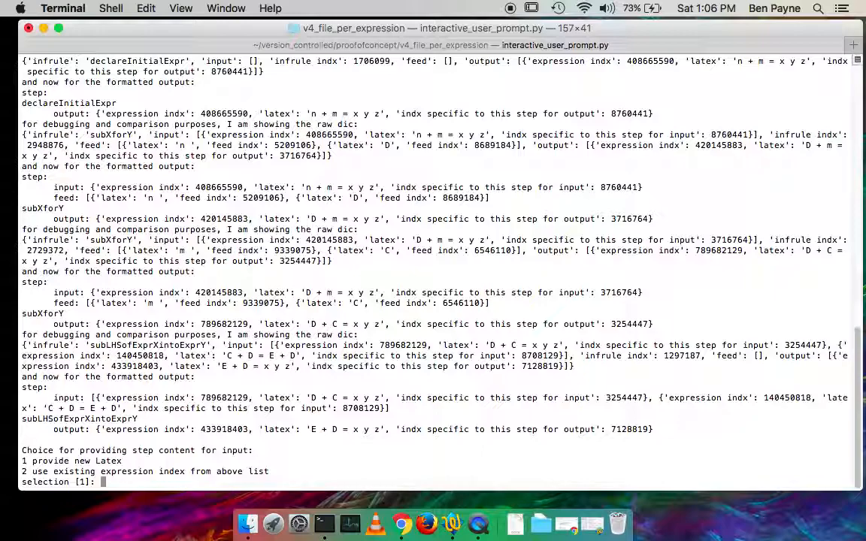
text(2)
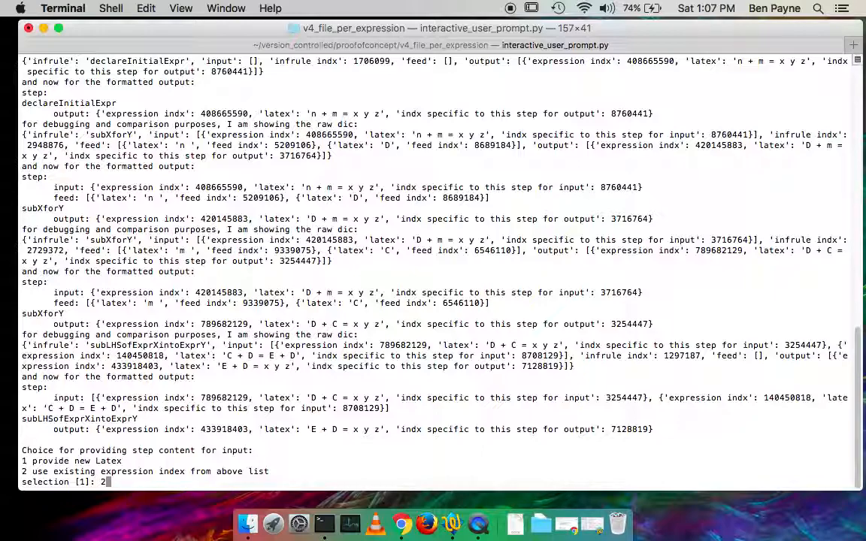
key(Return)
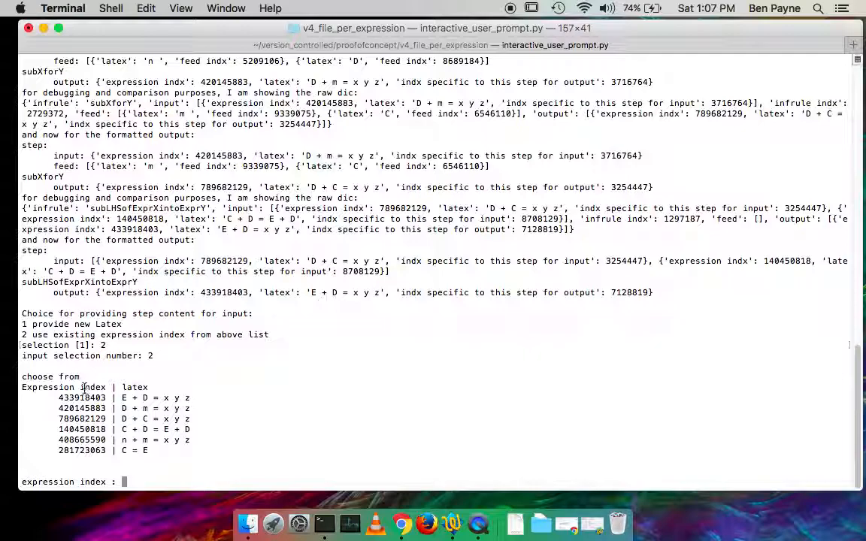
text(433918403)
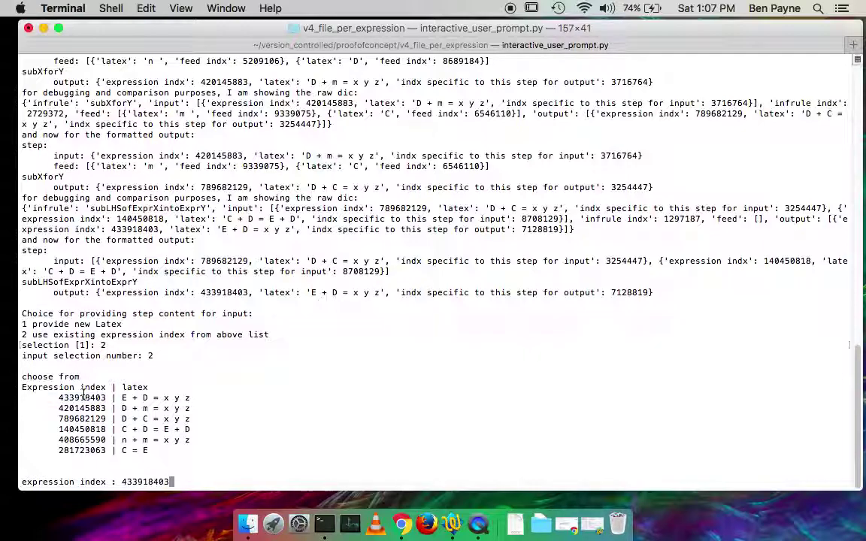
key(Return)
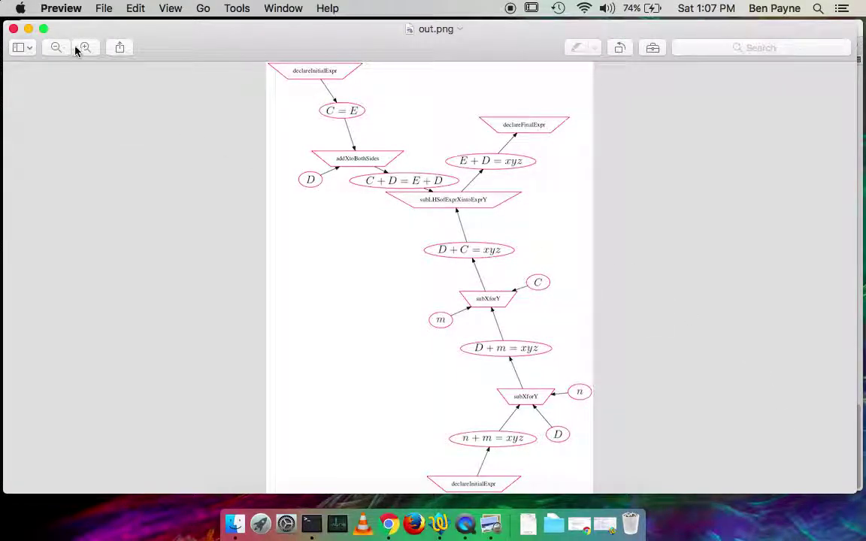
- Zoom into the regenerated out.png and scroll to confirm the graph ends with declareFinalExpr
click(85, 48)
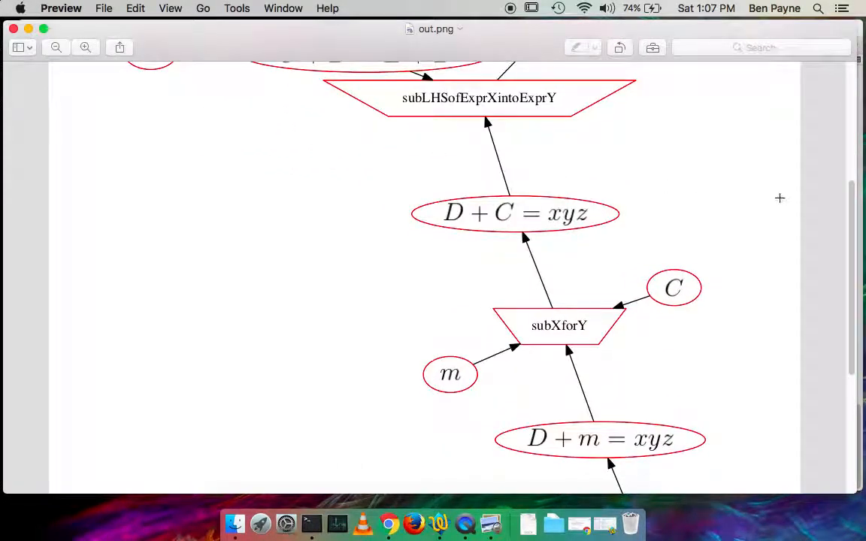
scroll(up, 3)
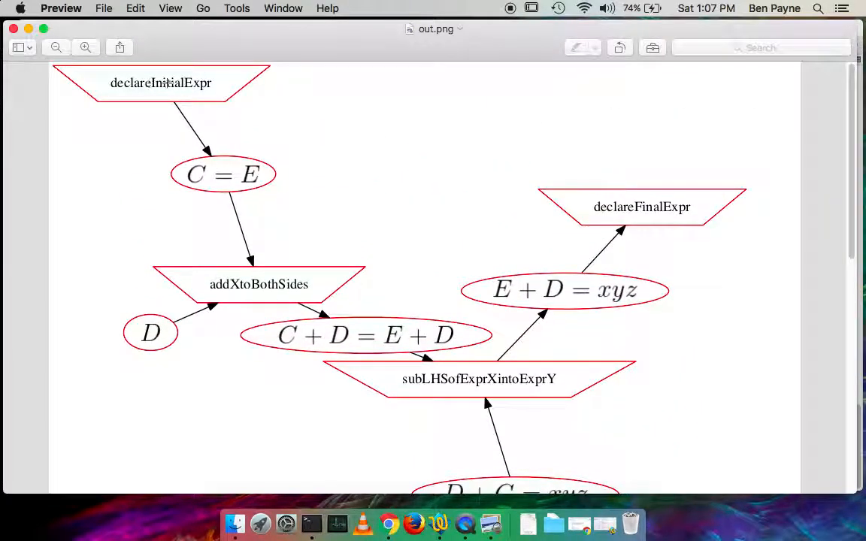
mouse_move(795, 154)
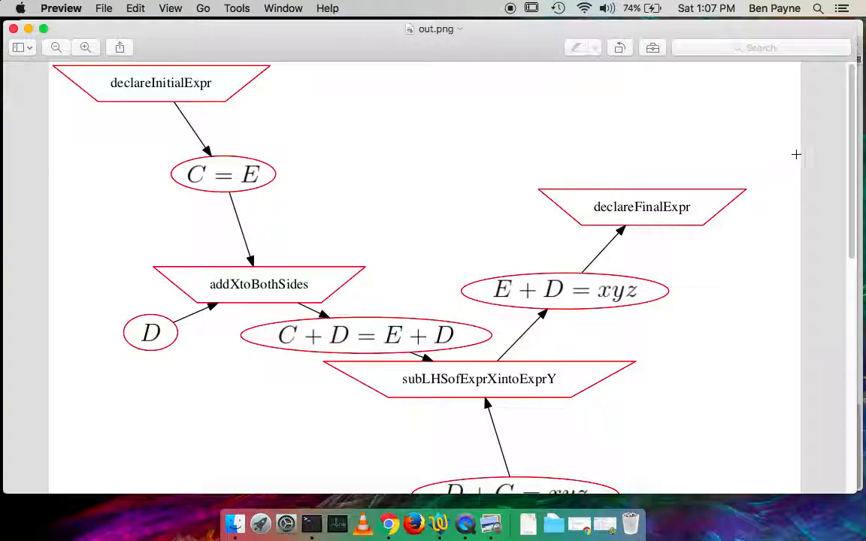
scroll(down, 3)
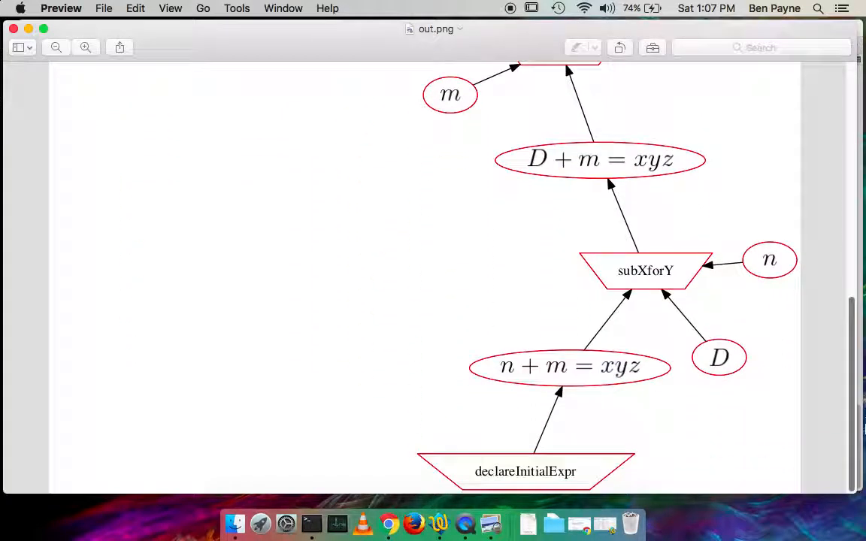
mouse_move(849, 419)
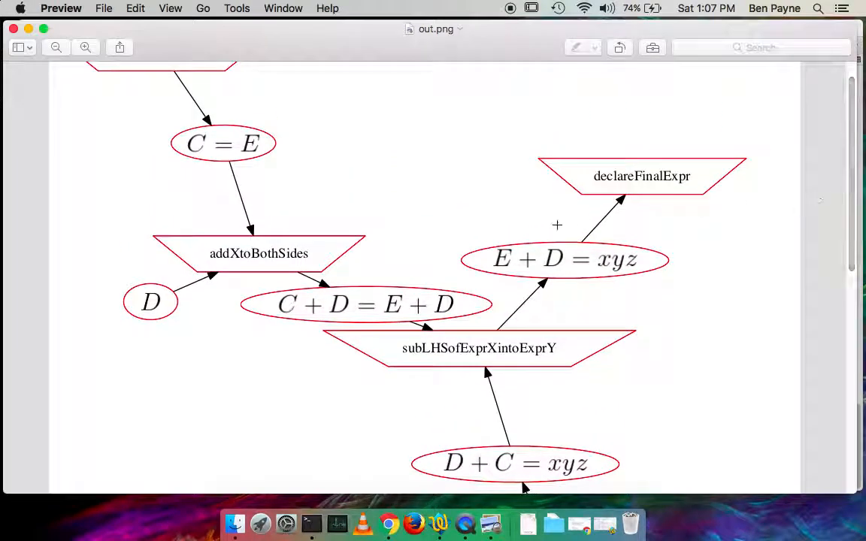
mouse_move(677, 186)
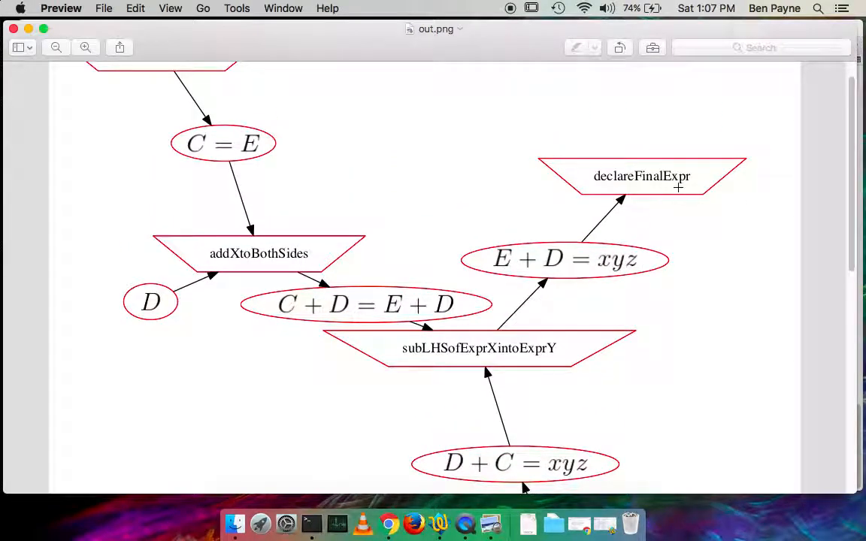
mouse_move(854, 181)
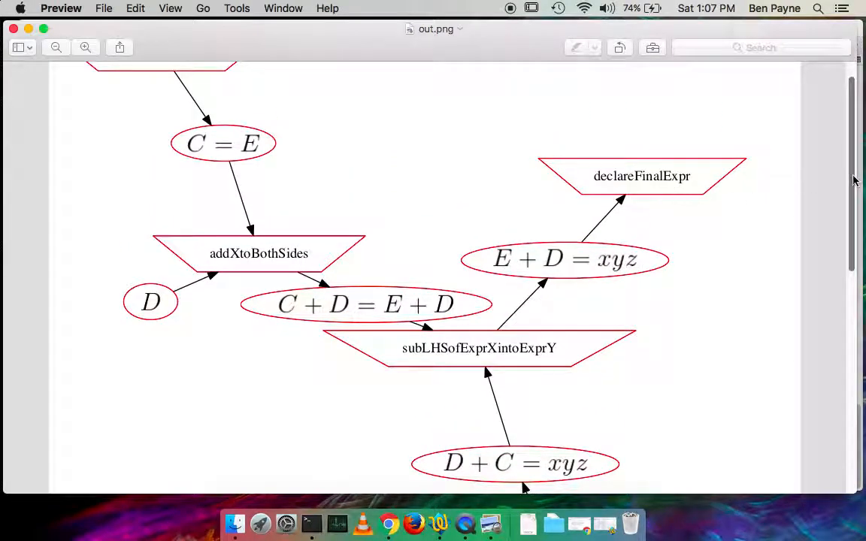
scroll(up, 3)
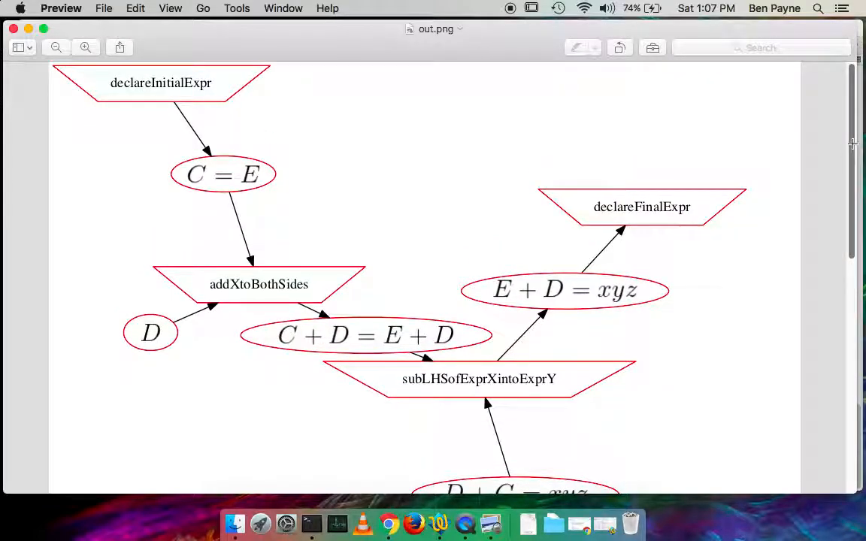
scroll(down, 3)
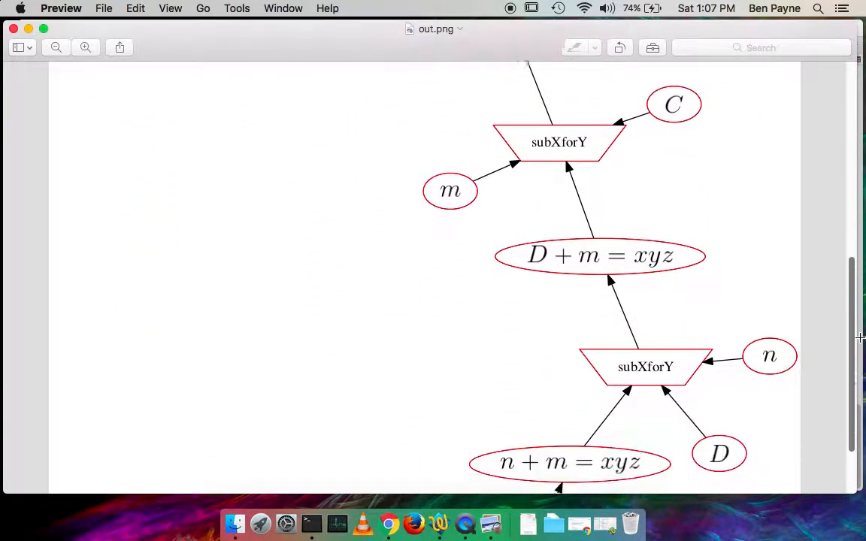
scroll(down, 3)
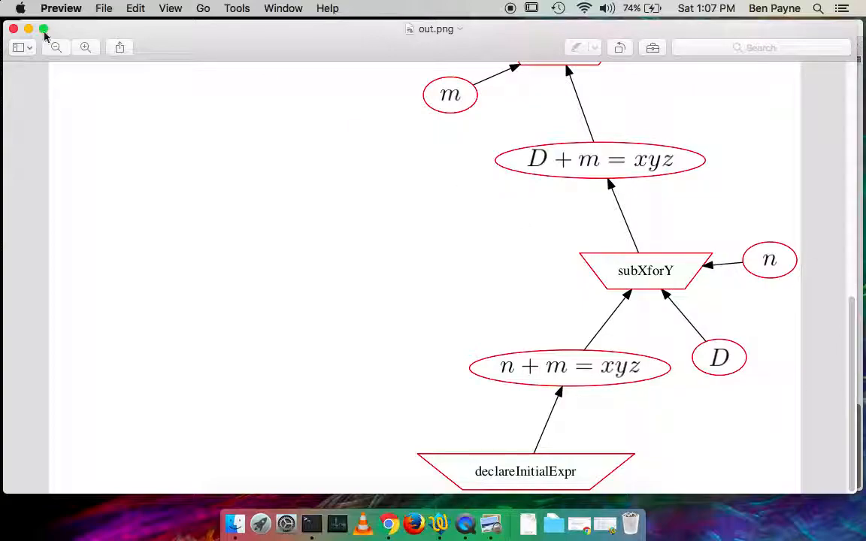
mouse_move(14, 28)
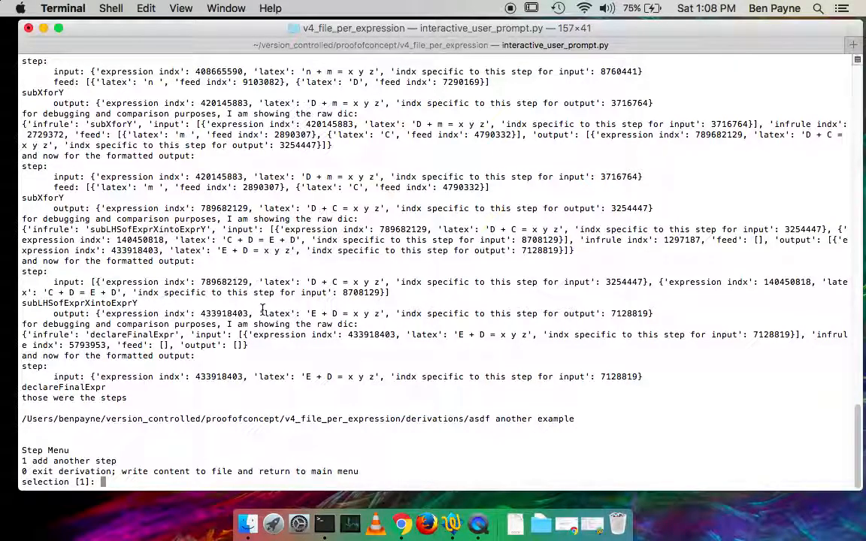
mouse_move(90, 482)
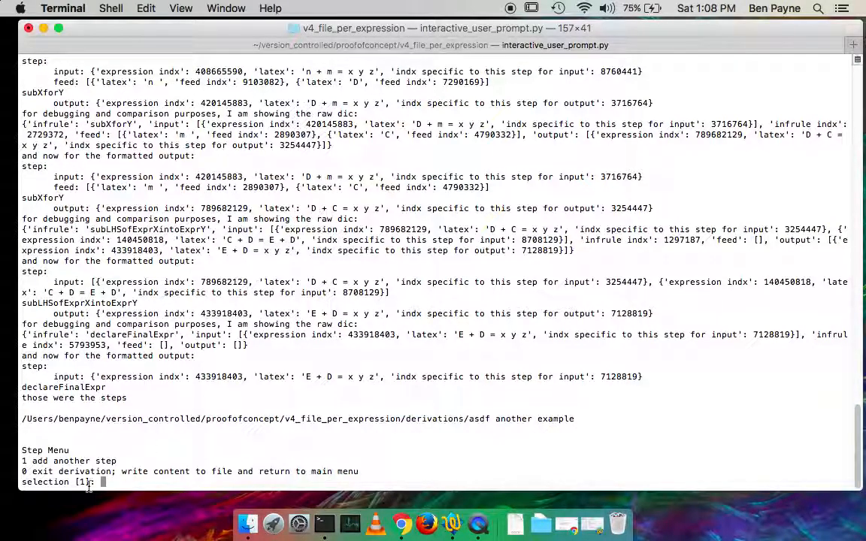